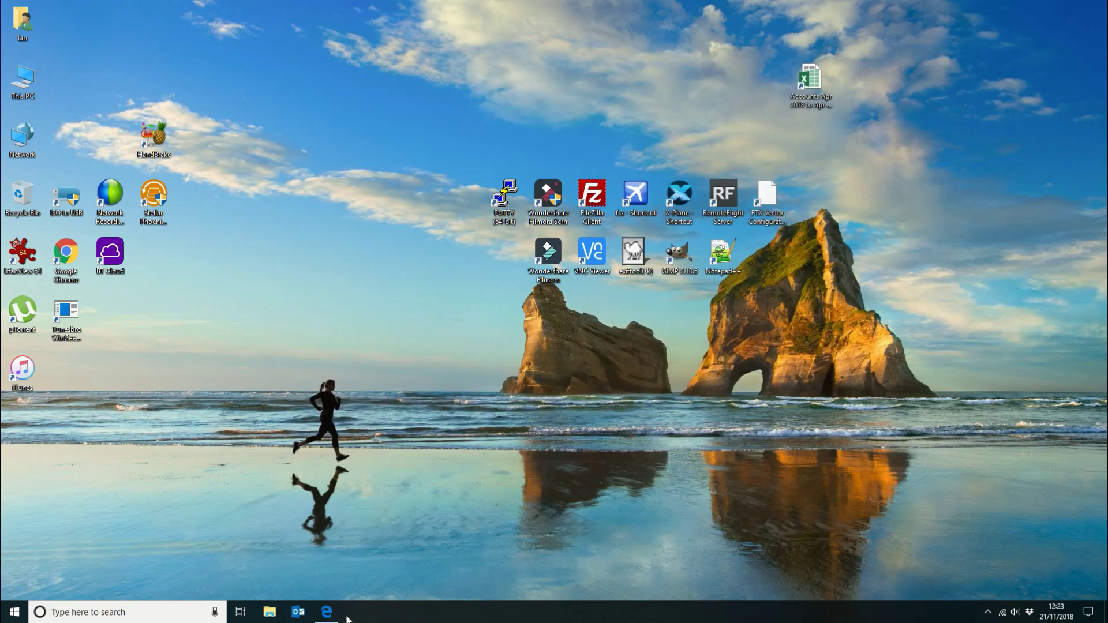
{"action": "mouse_move", "coordinate": [326, 611]}
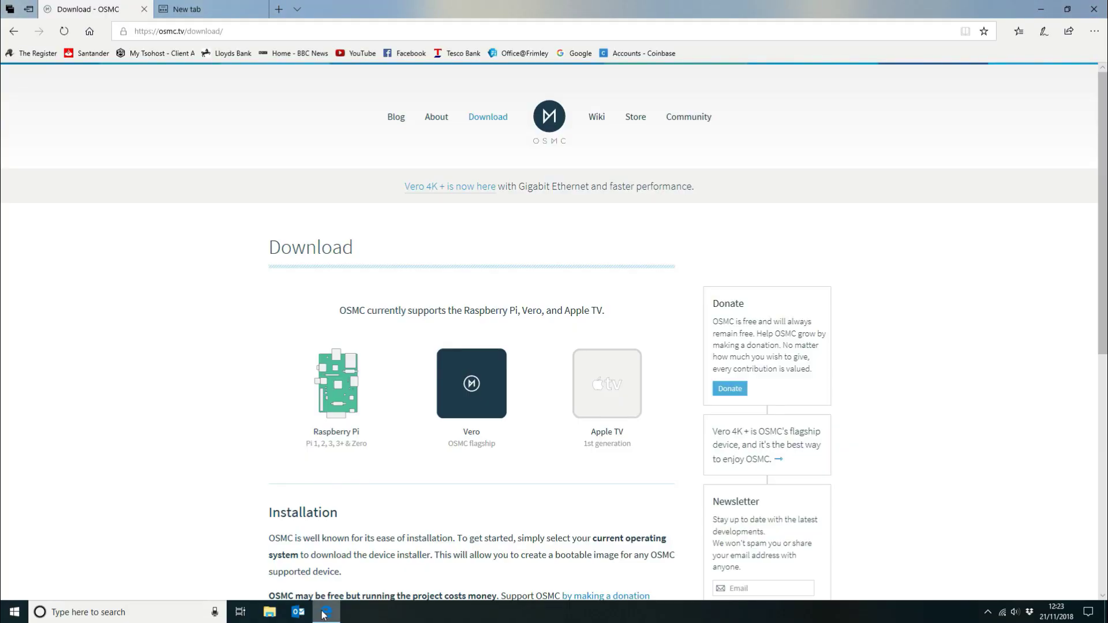
{"action": "mouse_move", "coordinate": [353, 306]}
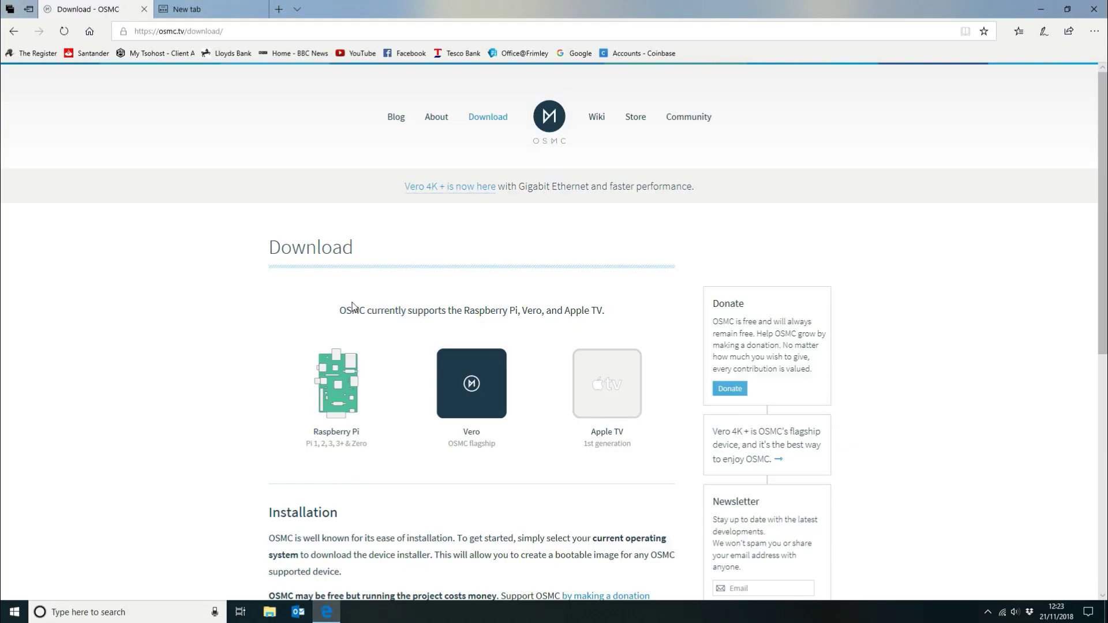
- Scroll down the OSMC download page to the Installation section with the Windows link
{"action": "scroll", "scroll_direction": "down", "scroll_amount": 3}
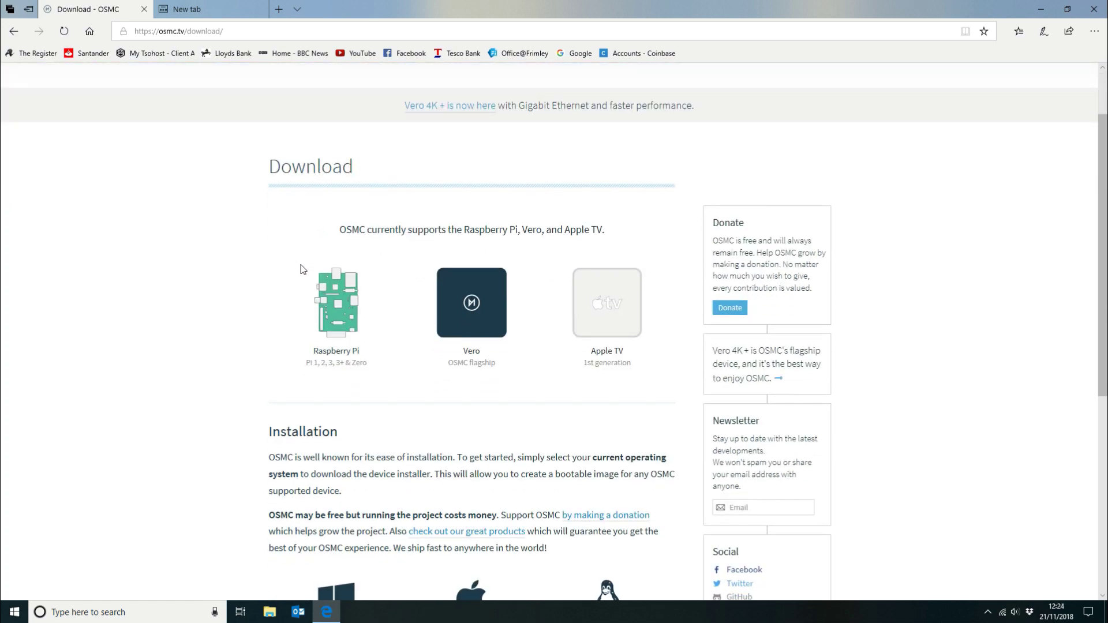
{"action": "mouse_move", "coordinate": [395, 247]}
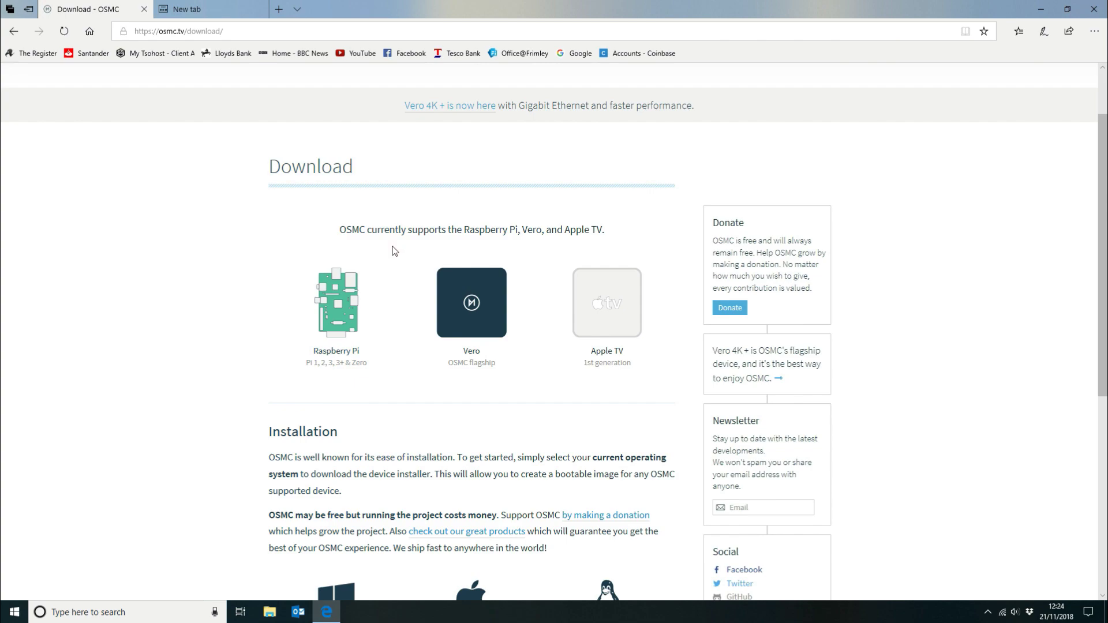
{"action": "scroll", "scroll_direction": "down", "scroll_amount": 3}
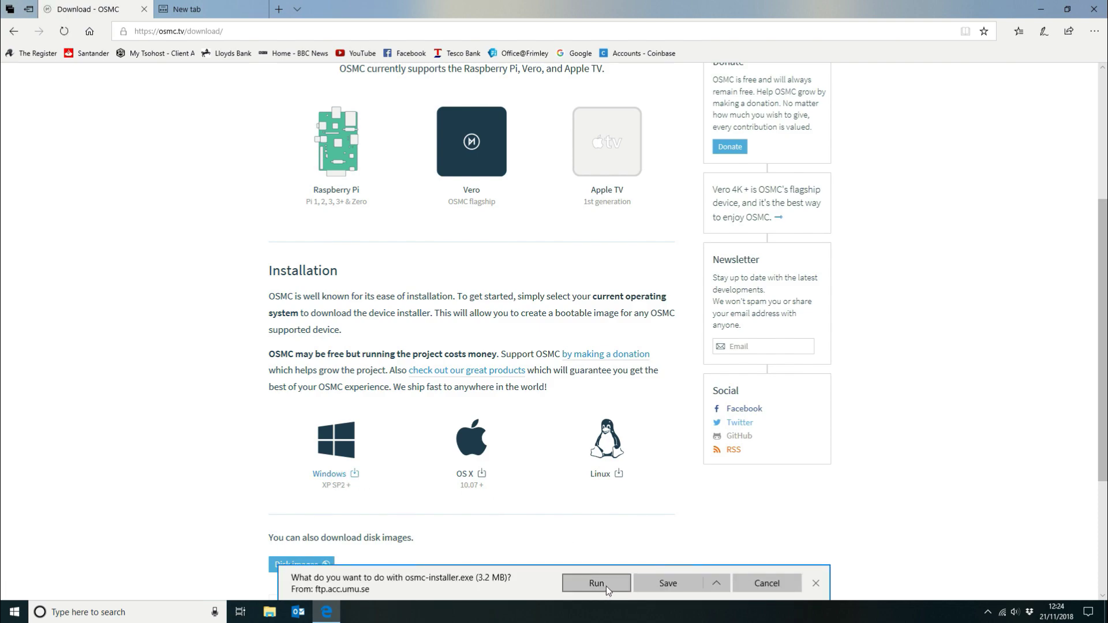
- Run osmc-installer.exe from the download prompt, then bring up File Explorer from the taskbar
{"action": "left_click", "coordinate": [595, 582]}
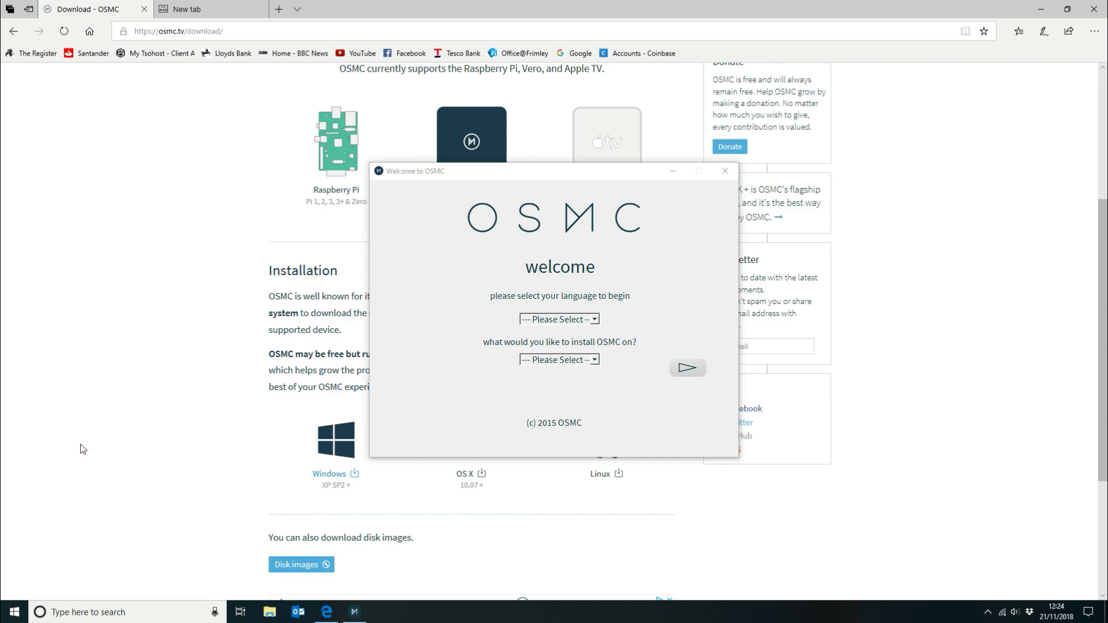
{"action": "mouse_move", "coordinate": [124, 496]}
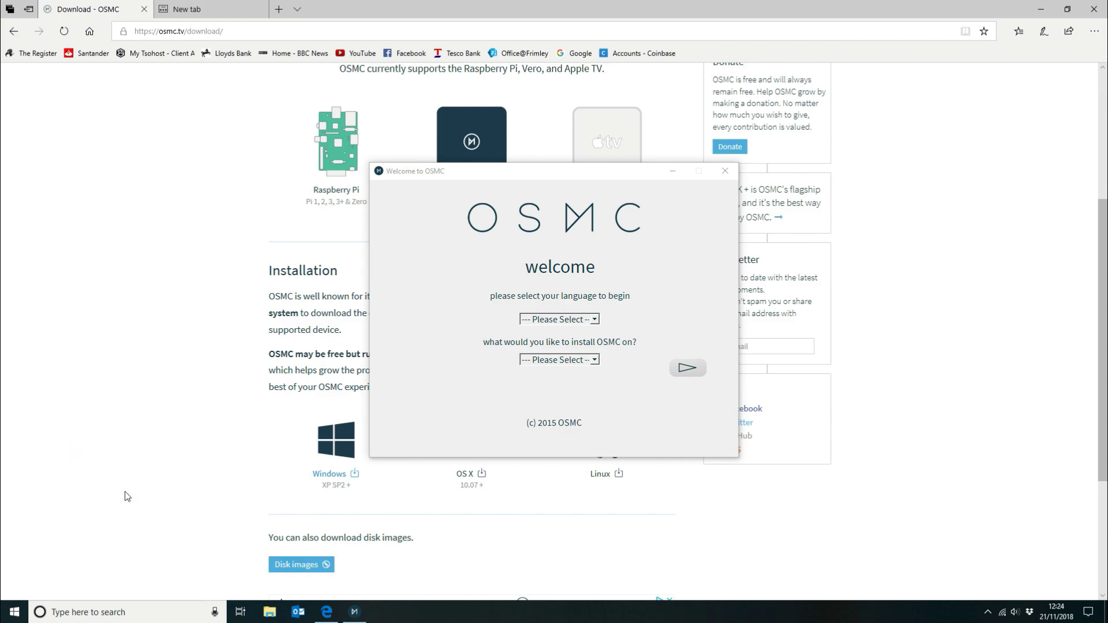
{"action": "left_click", "coordinate": [268, 611]}
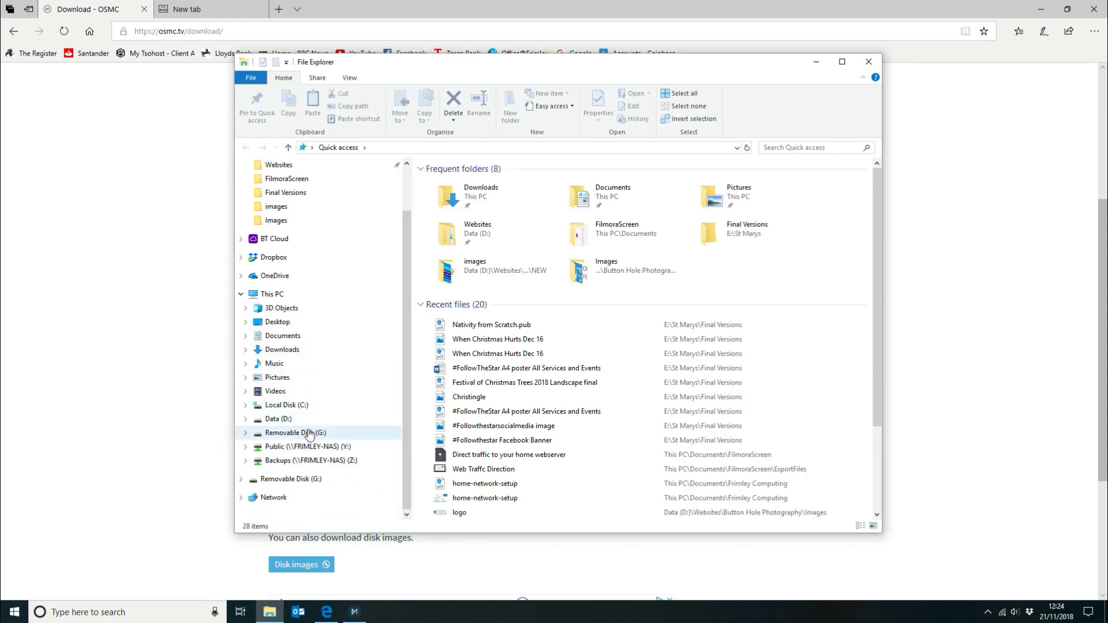
- Quick-format Removable Disk (G:) as FAT32, confirming the erase and the Format Complete notice
{"action": "right_click", "coordinate": [294, 433]}
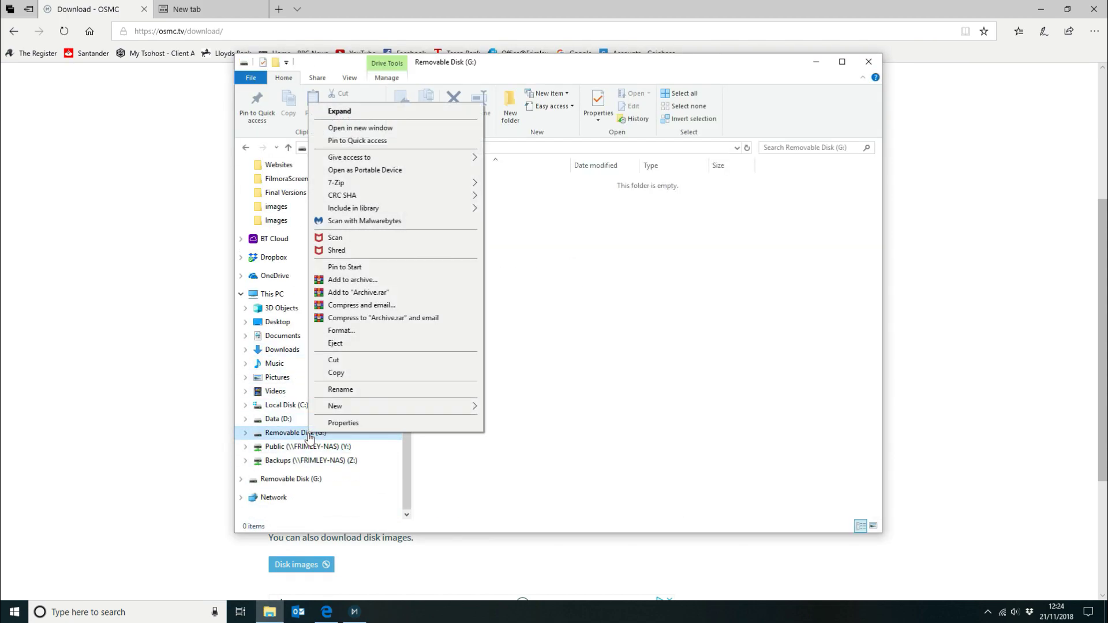
{"action": "left_click", "coordinate": [342, 331]}
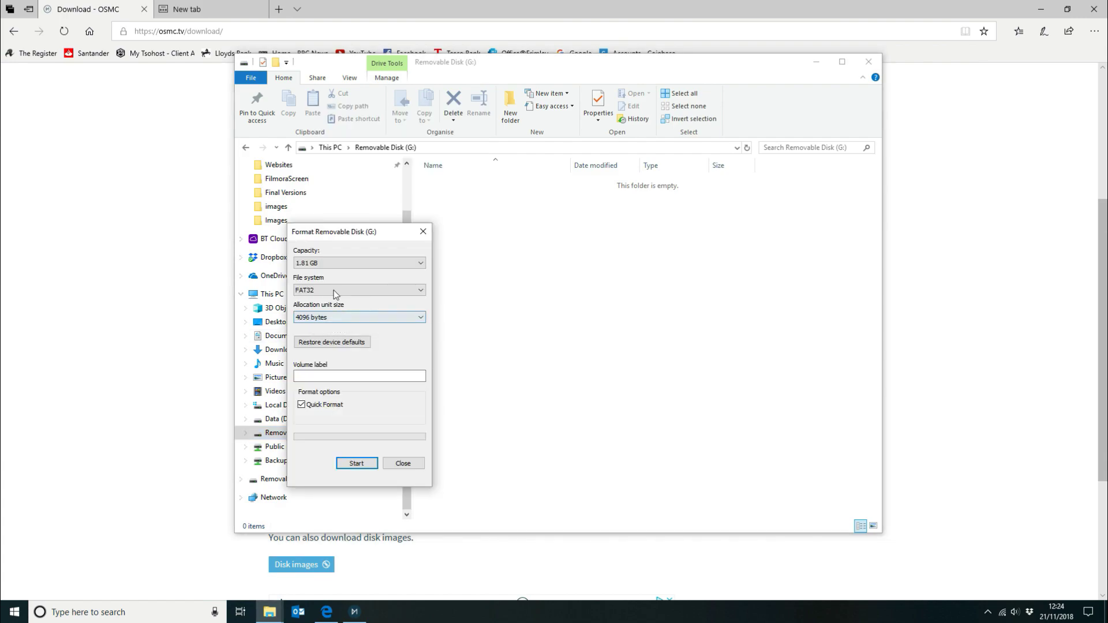
{"action": "mouse_move", "coordinate": [344, 337]}
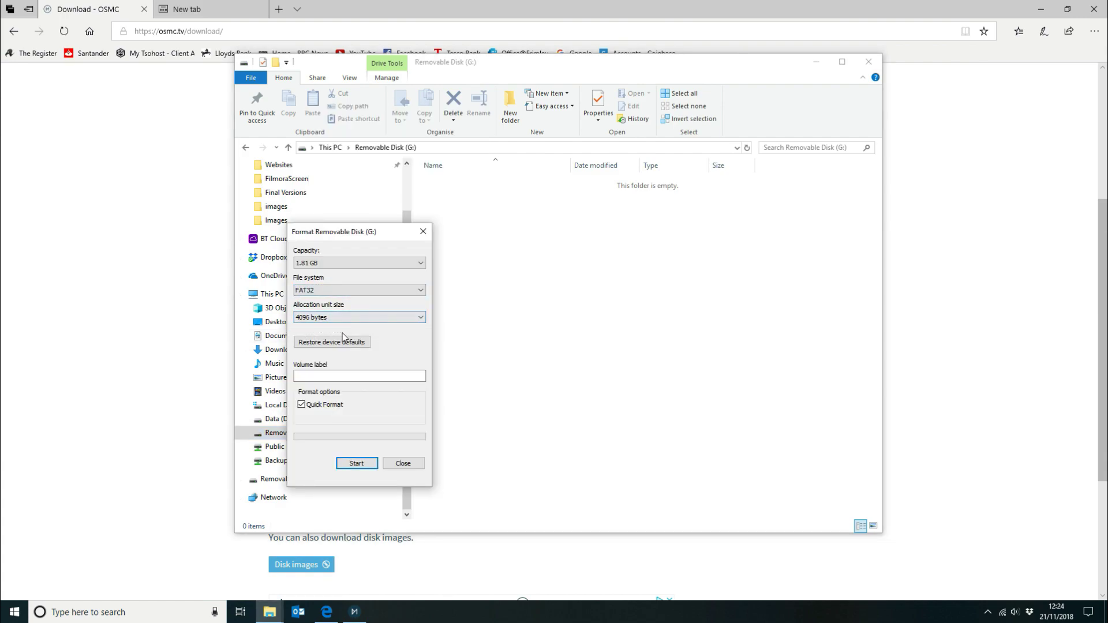
{"action": "left_click", "coordinate": [357, 463]}
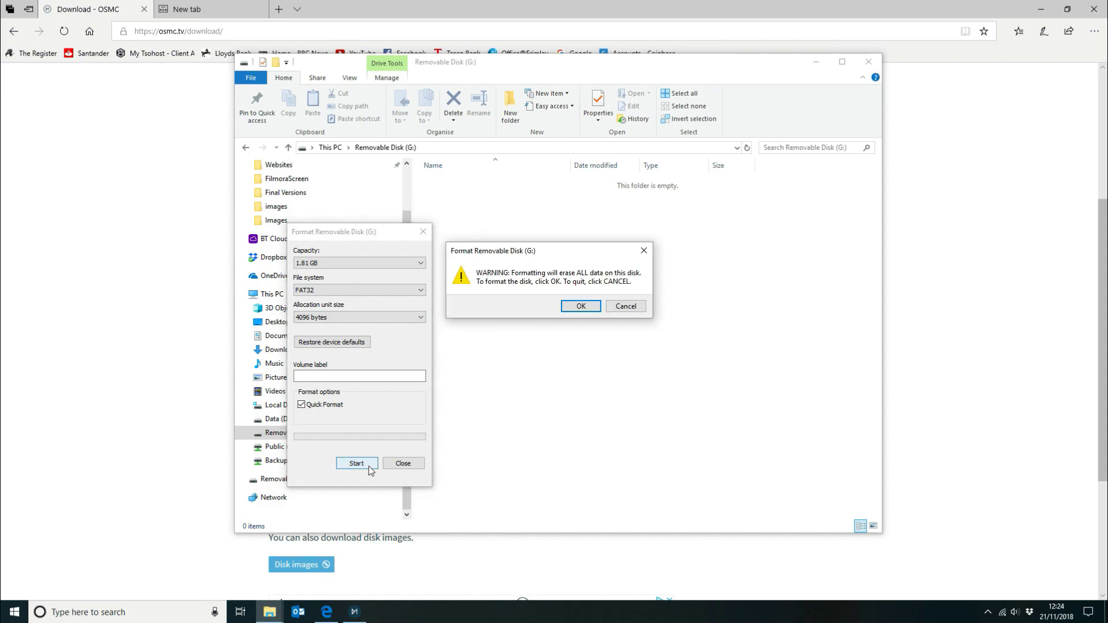
{"action": "left_click", "coordinate": [579, 306]}
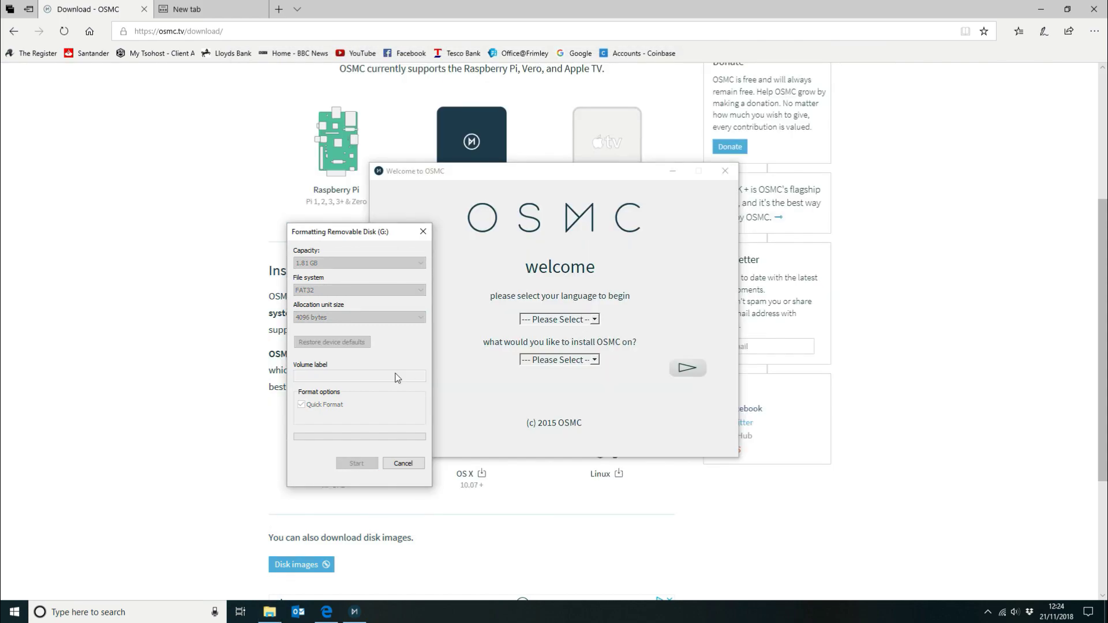
{"action": "left_click", "coordinate": [356, 463]}
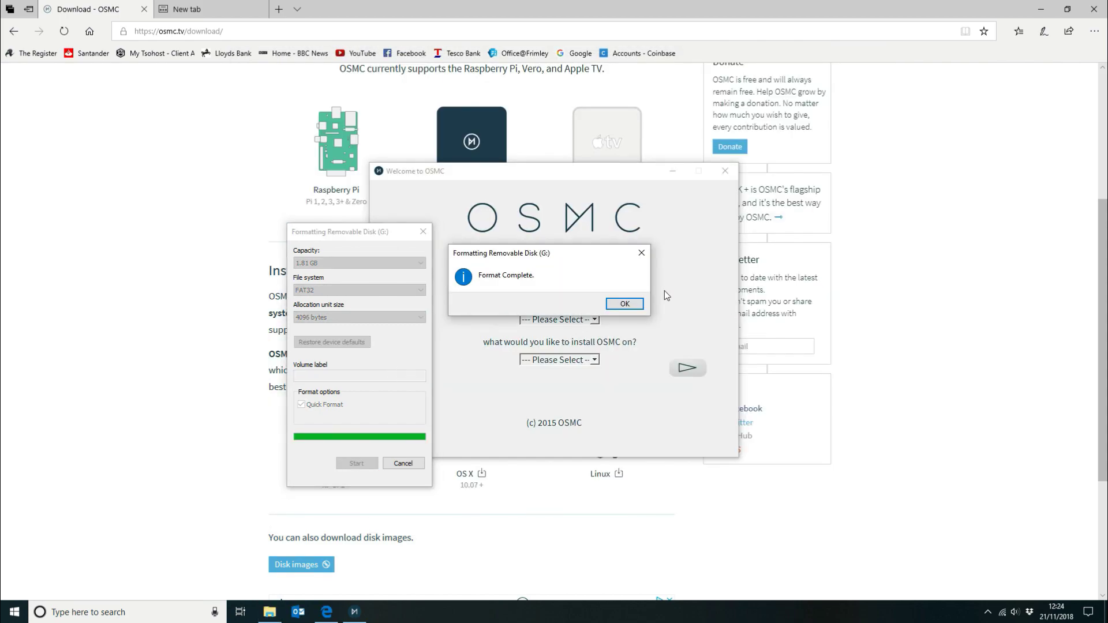
{"action": "left_click", "coordinate": [623, 304]}
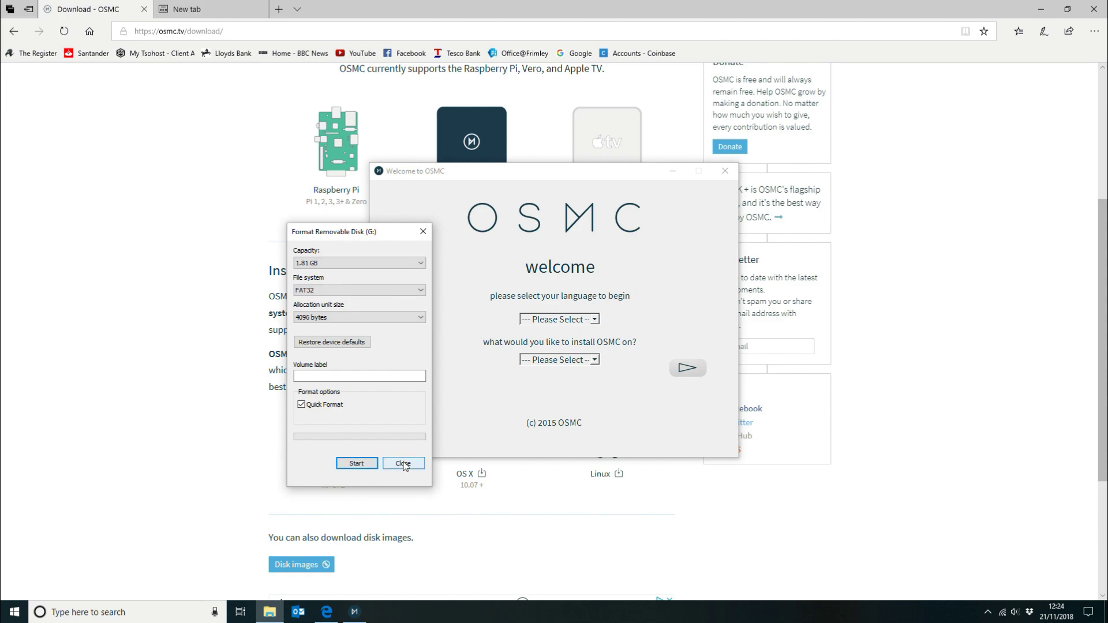
- Close the Format dialog, then choose English and Raspberry Pi 2 / 3 in the welcome window
{"action": "left_click", "coordinate": [402, 465]}
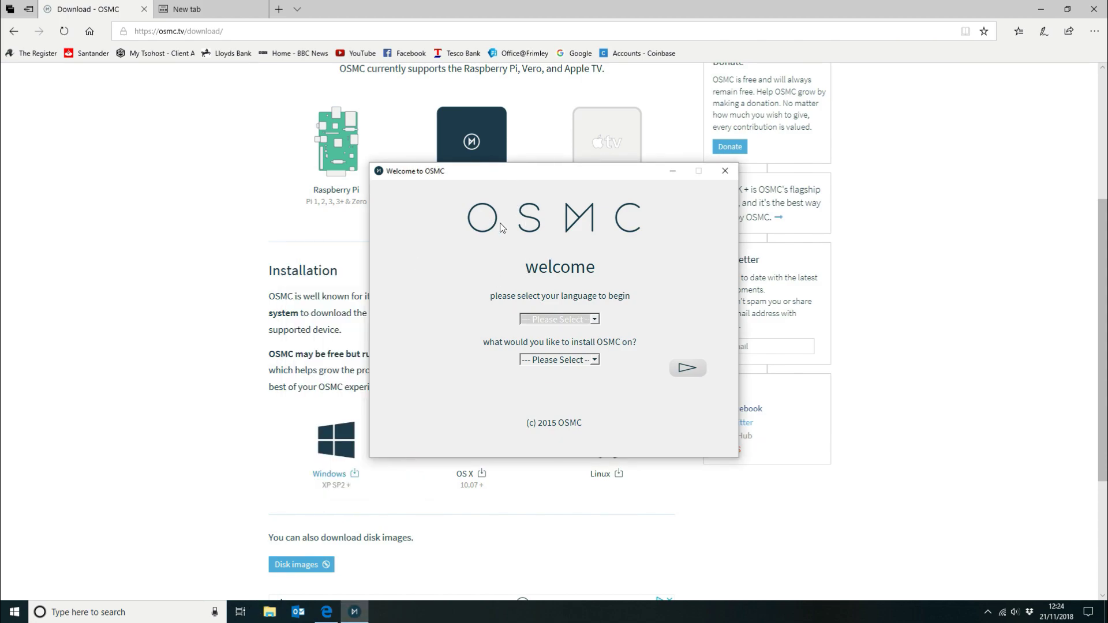
{"action": "left_click", "coordinate": [559, 319]}
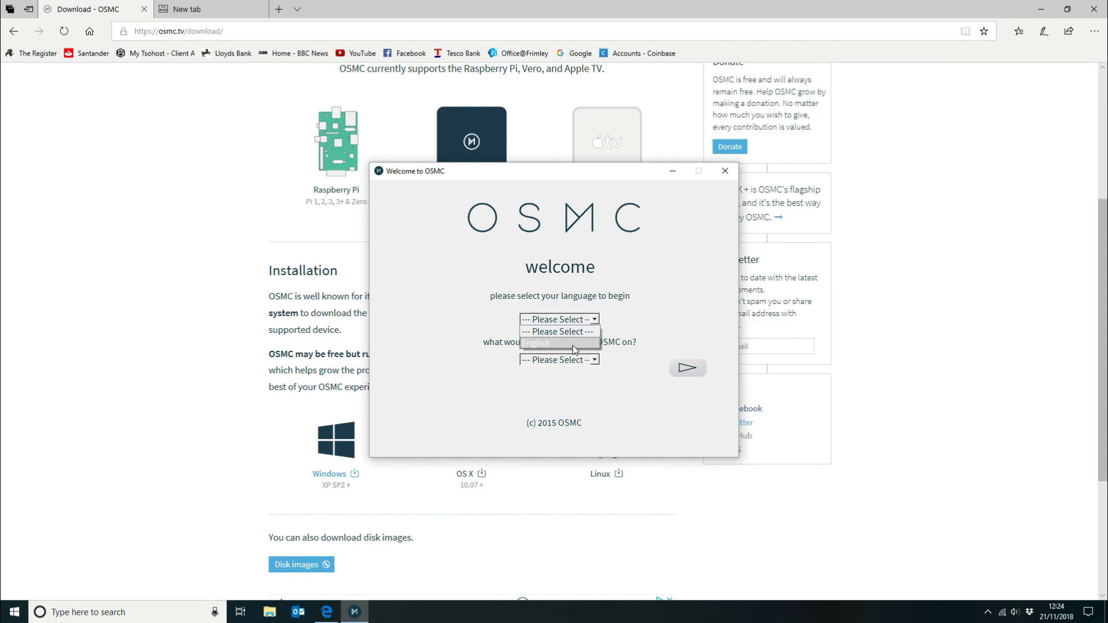
{"action": "left_click", "coordinate": [535, 344]}
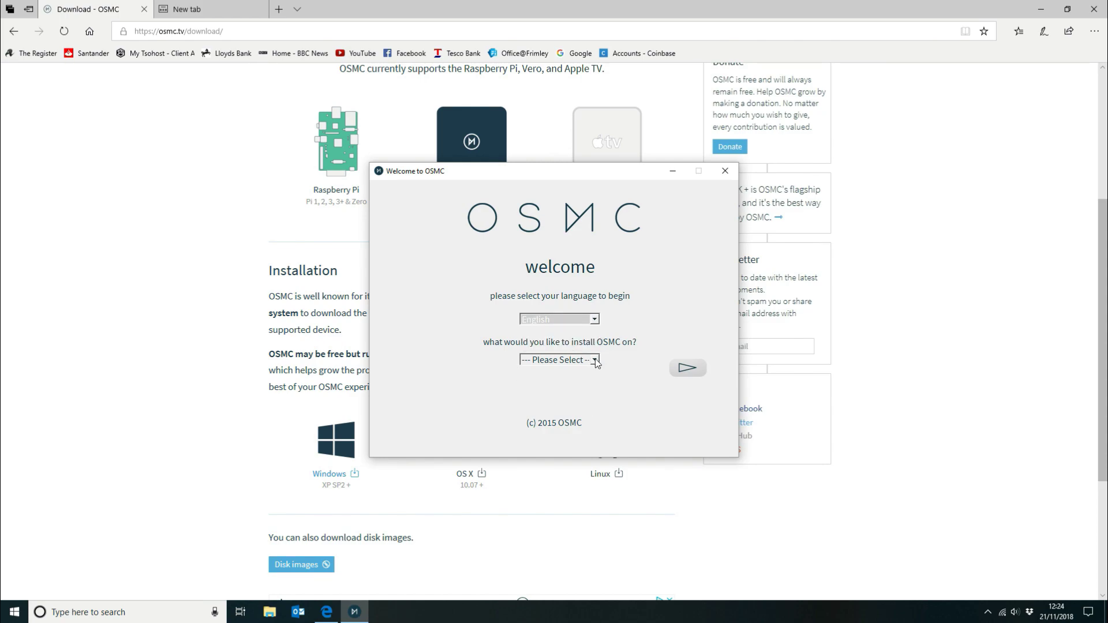
{"action": "left_click", "coordinate": [557, 360]}
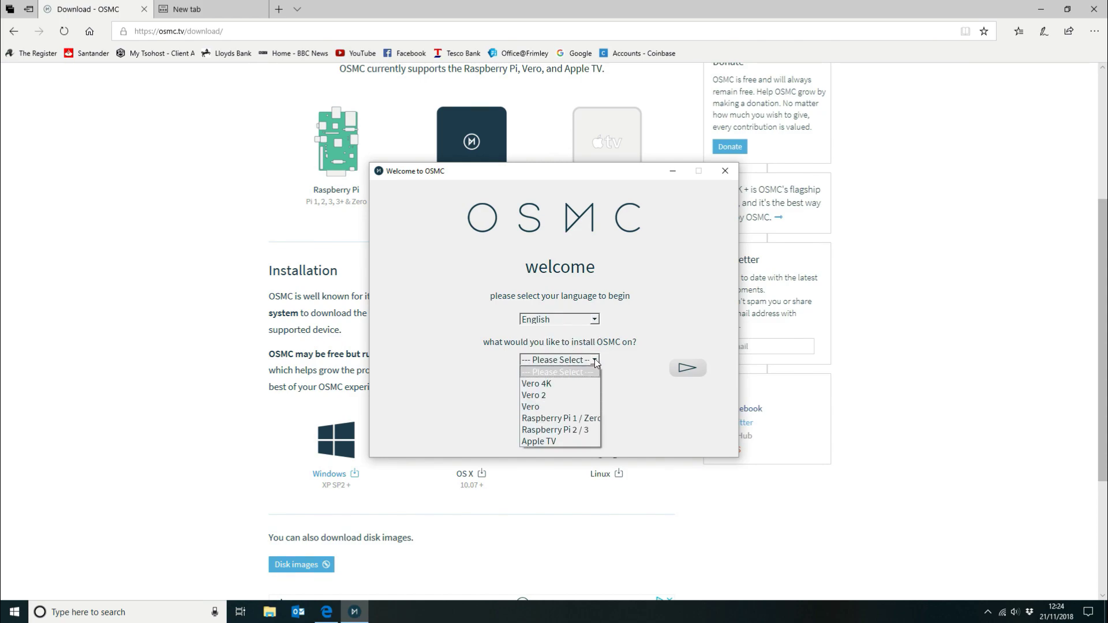
{"action": "mouse_move", "coordinate": [556, 429]}
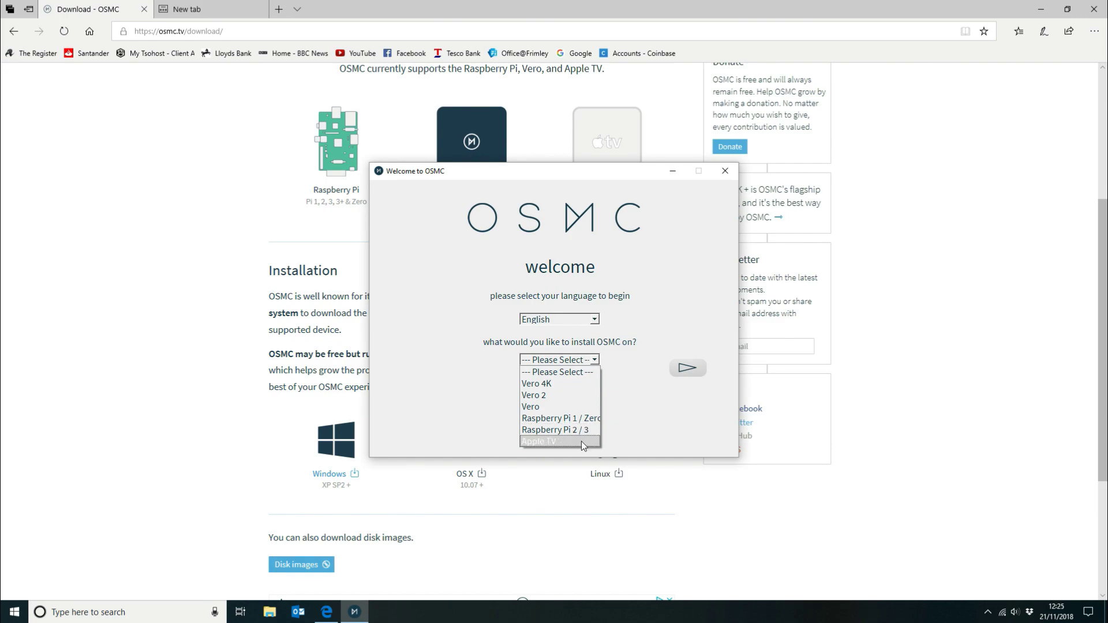
{"action": "mouse_move", "coordinate": [559, 430]}
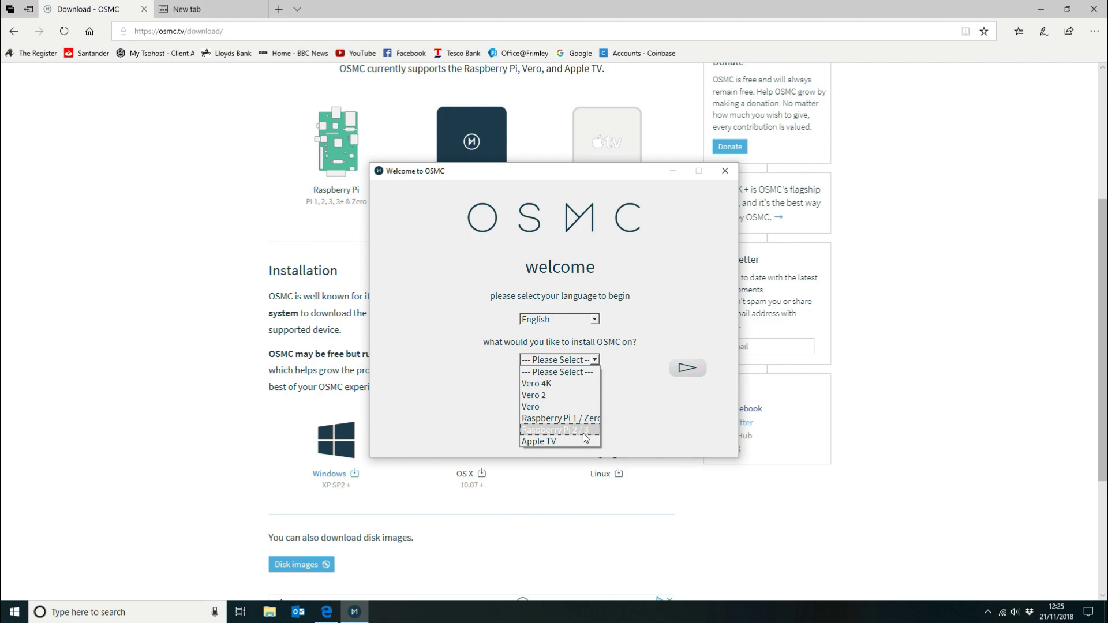
{"action": "mouse_move", "coordinate": [553, 431]}
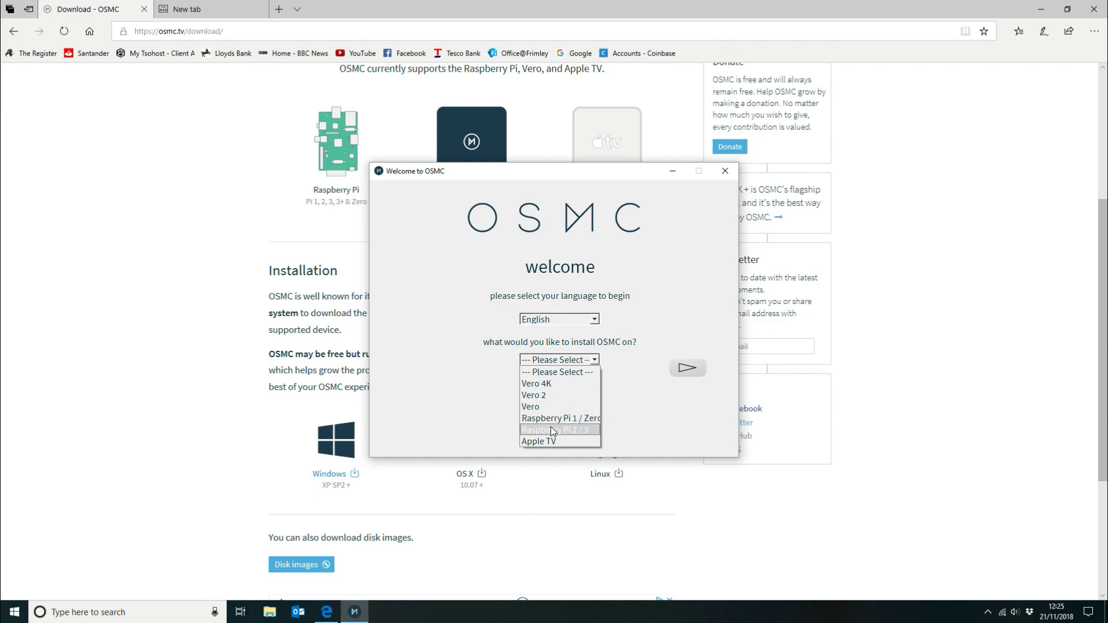
{"action": "left_click", "coordinate": [558, 429]}
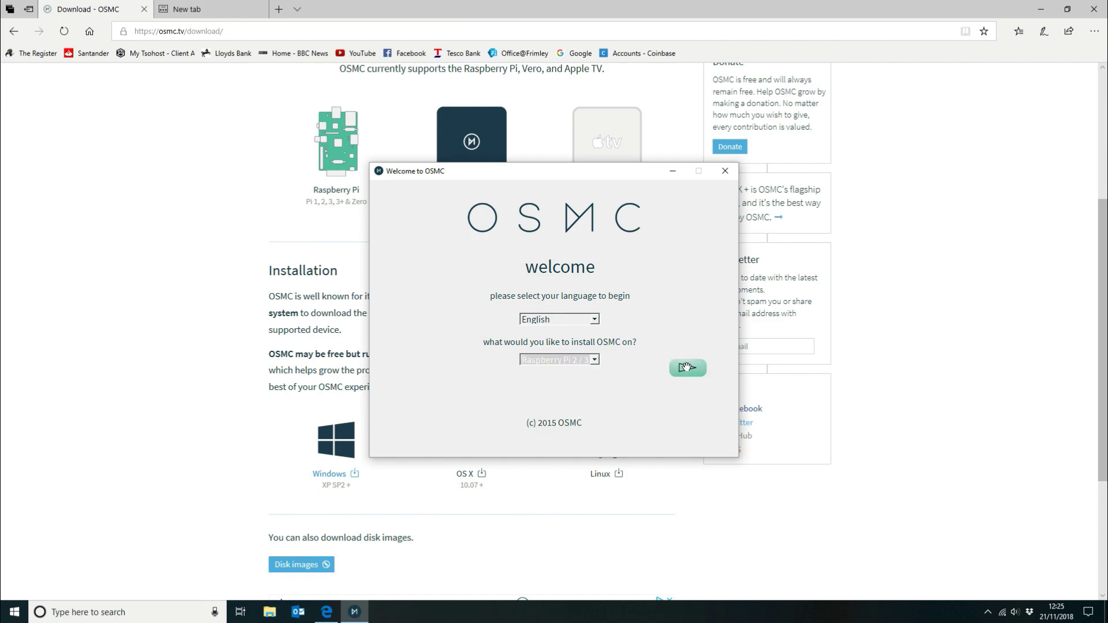
- Advance to version selection and choose the latest release, 2018.10-1
{"action": "left_click", "coordinate": [686, 367]}
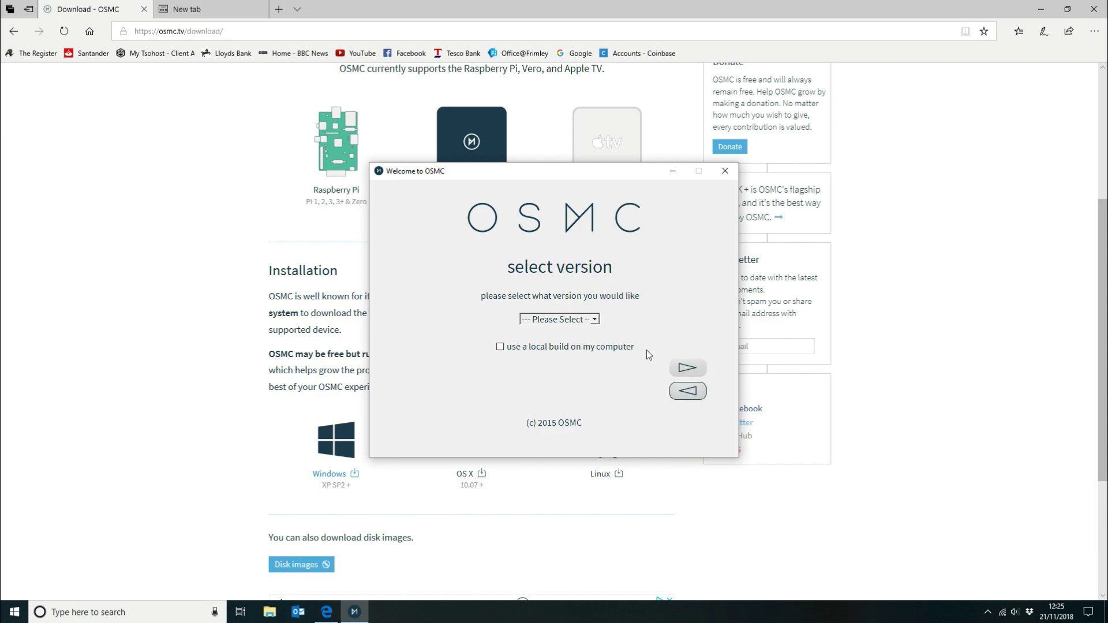
{"action": "left_click", "coordinate": [558, 319]}
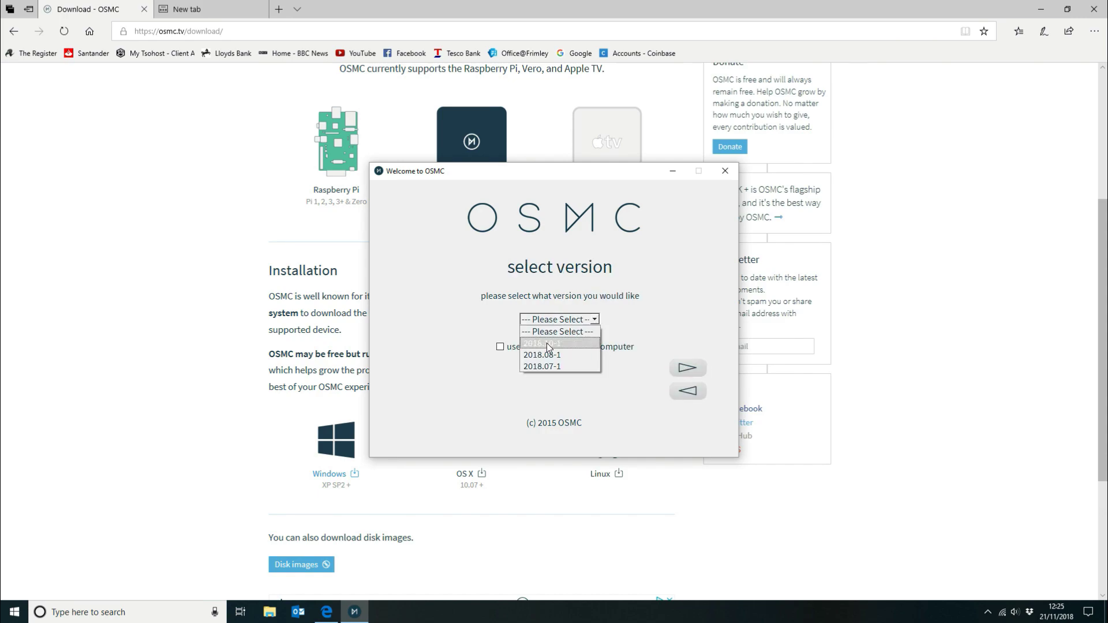
{"action": "mouse_move", "coordinate": [571, 352]}
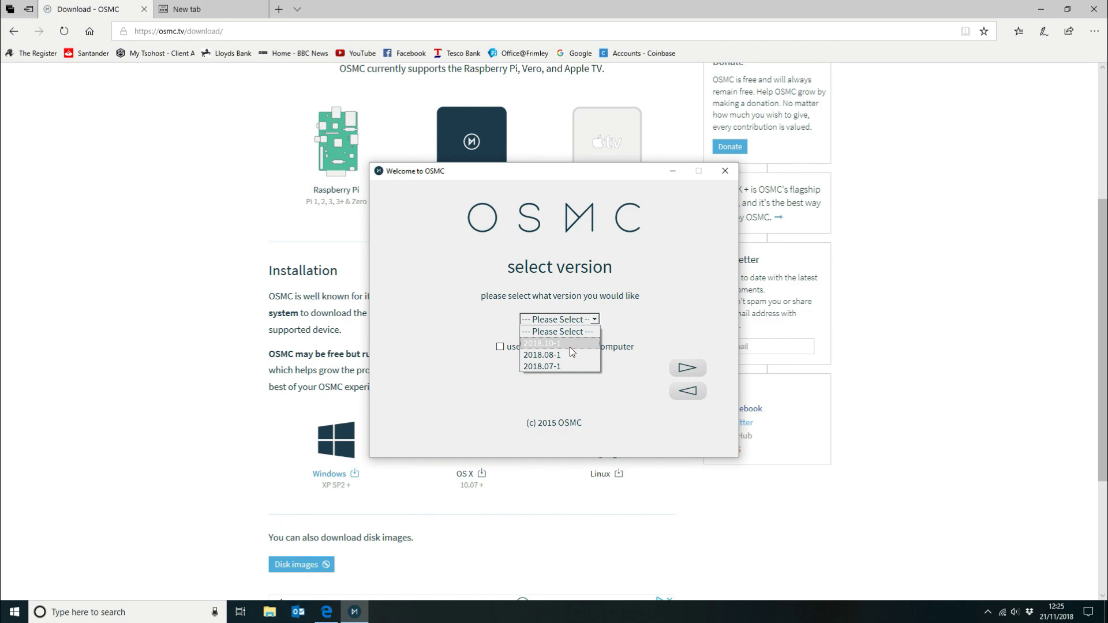
{"action": "mouse_move", "coordinate": [571, 347]}
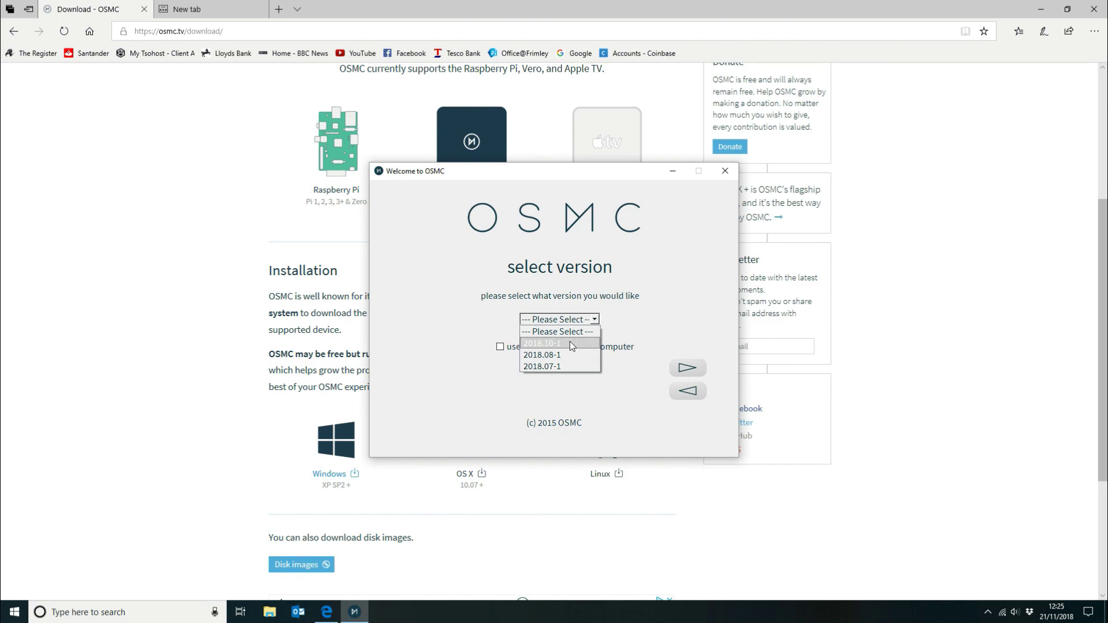
{"action": "left_click", "coordinate": [540, 343]}
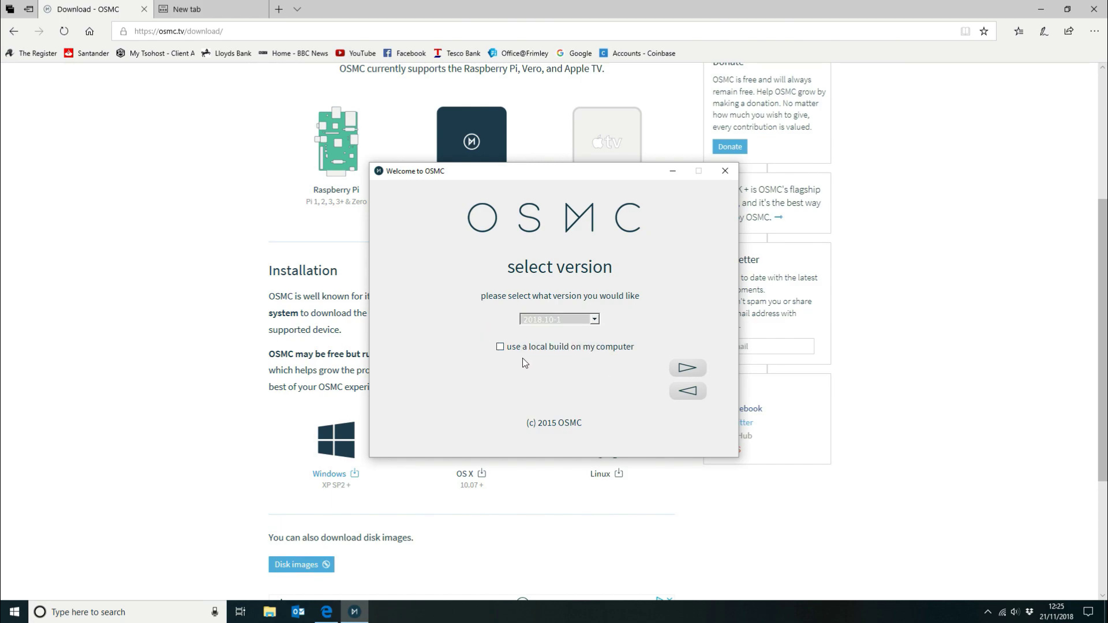
{"action": "mouse_move", "coordinate": [685, 368]}
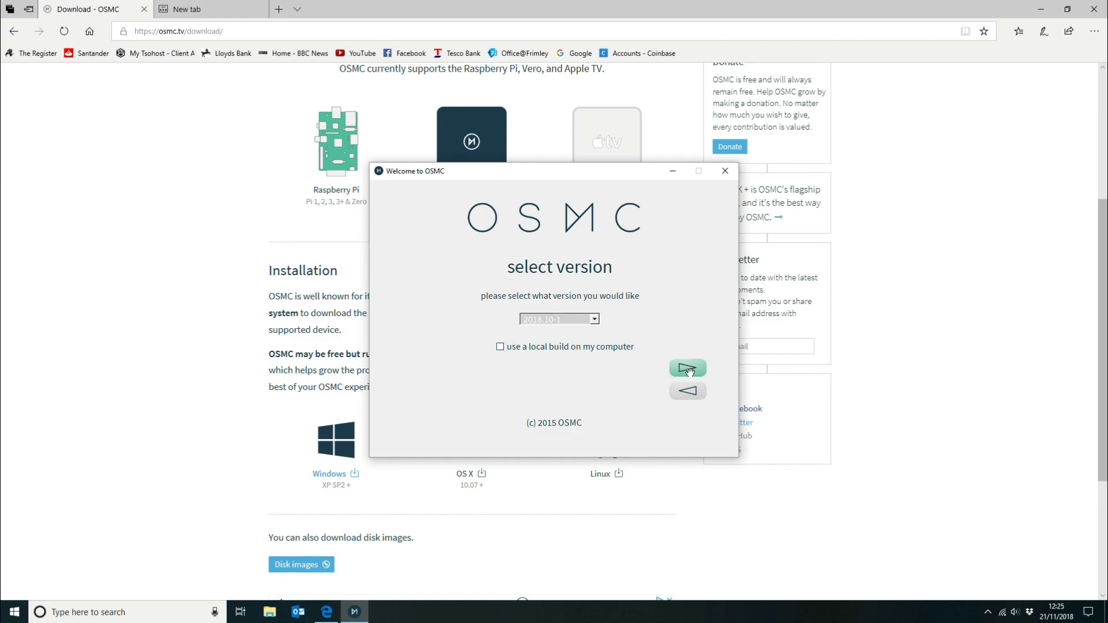
- Keep 'on an SD card' as the target and choose a wireless connection for networking
{"action": "left_click", "coordinate": [685, 367]}
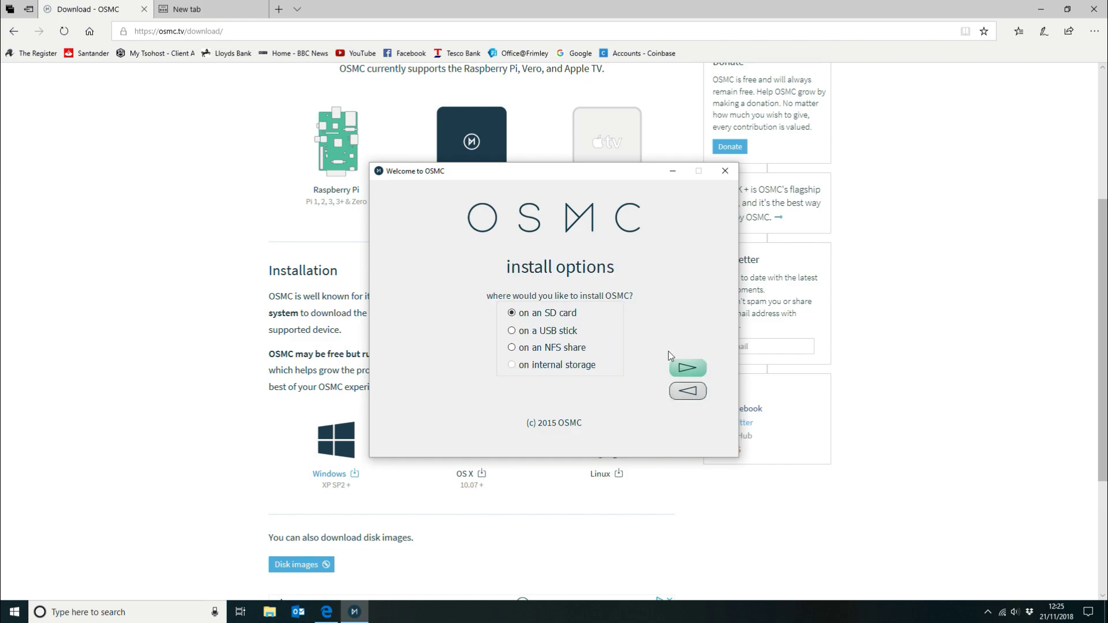
{"action": "mouse_move", "coordinate": [510, 313]}
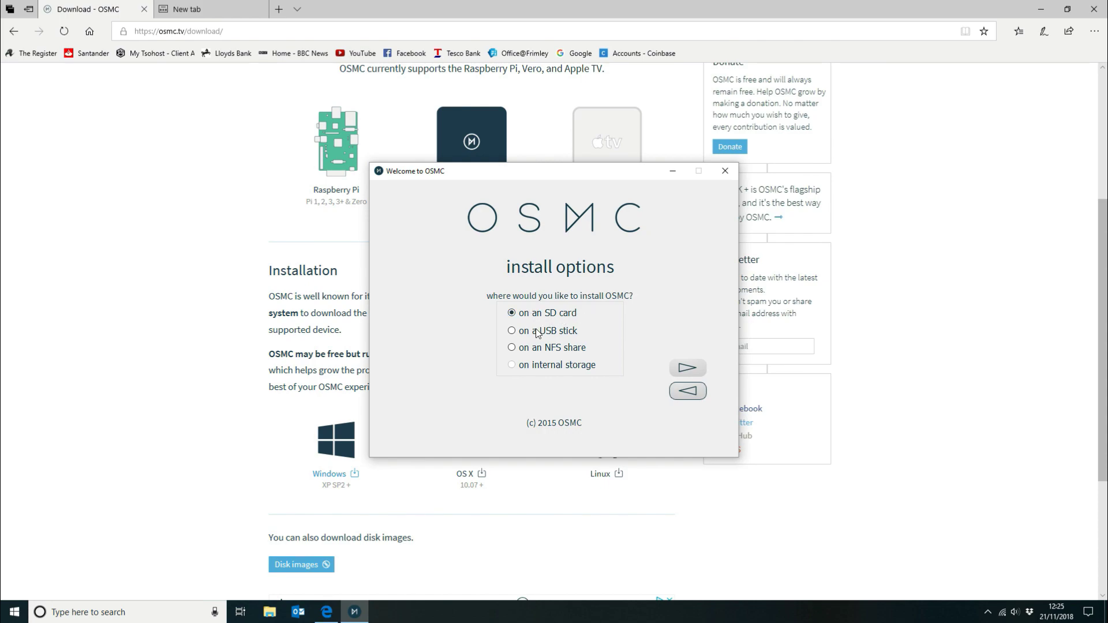
{"action": "mouse_move", "coordinate": [601, 374]}
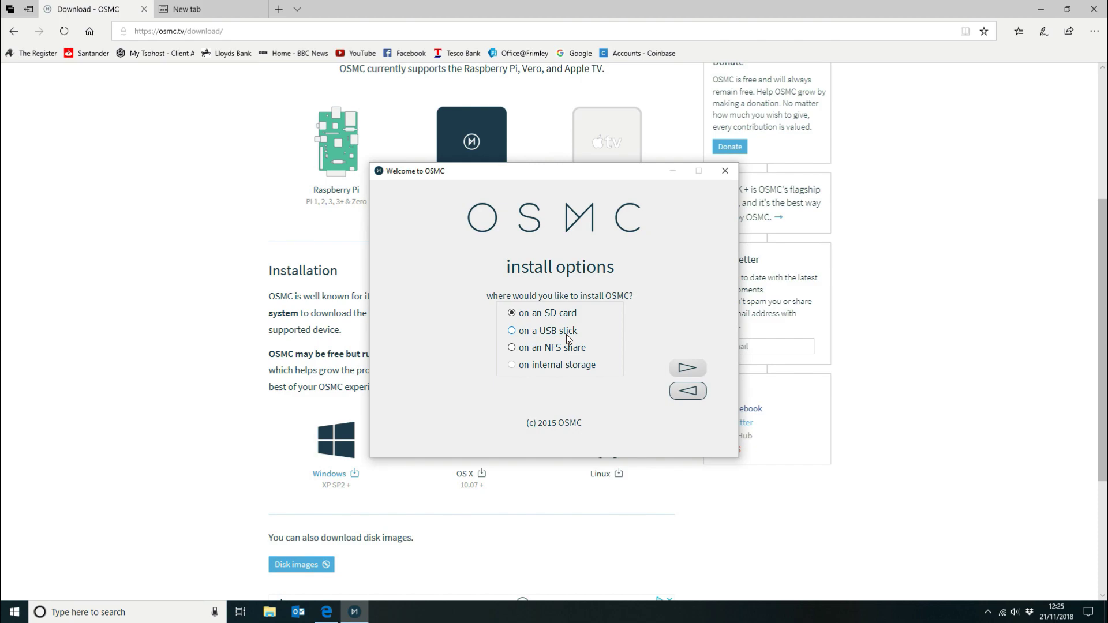
{"action": "mouse_move", "coordinate": [569, 335]}
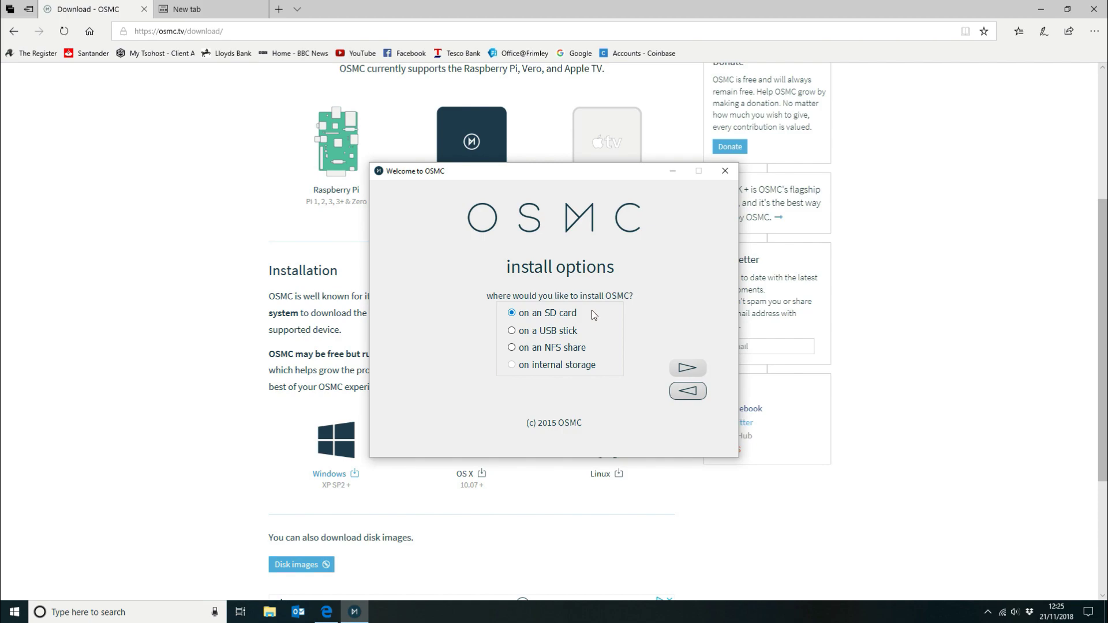
{"action": "mouse_move", "coordinate": [685, 368]}
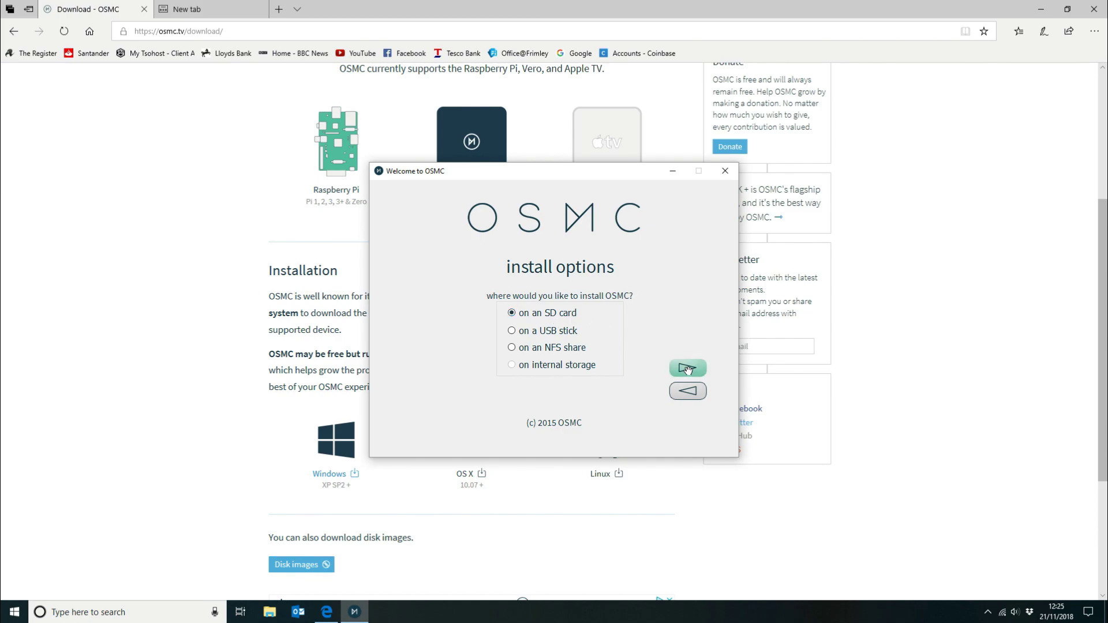
{"action": "left_click", "coordinate": [686, 367]}
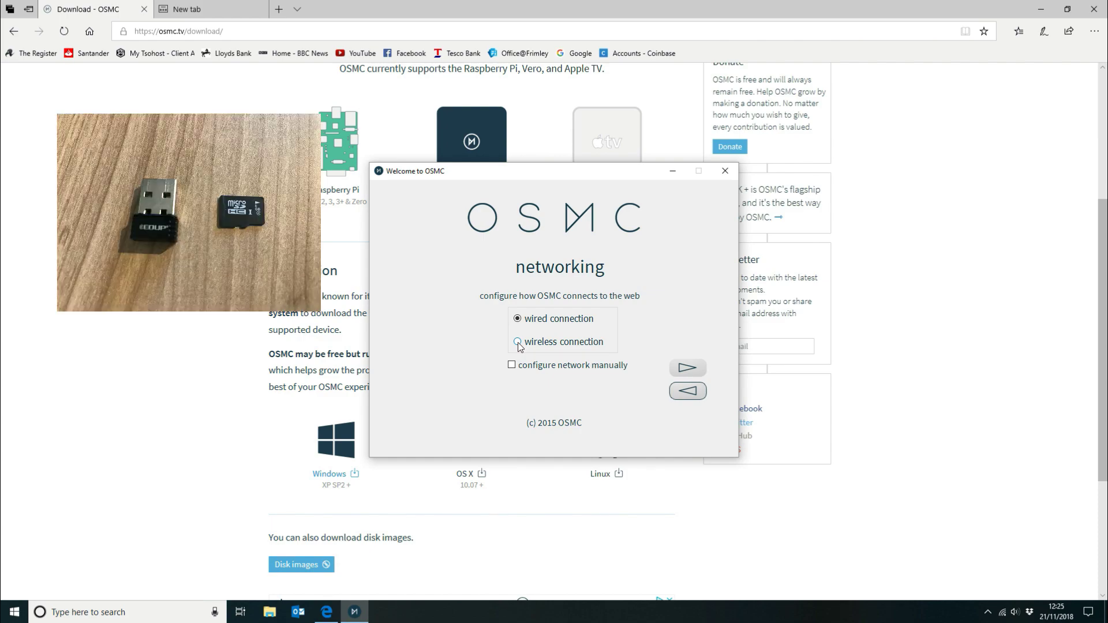
{"action": "left_click", "coordinate": [517, 341]}
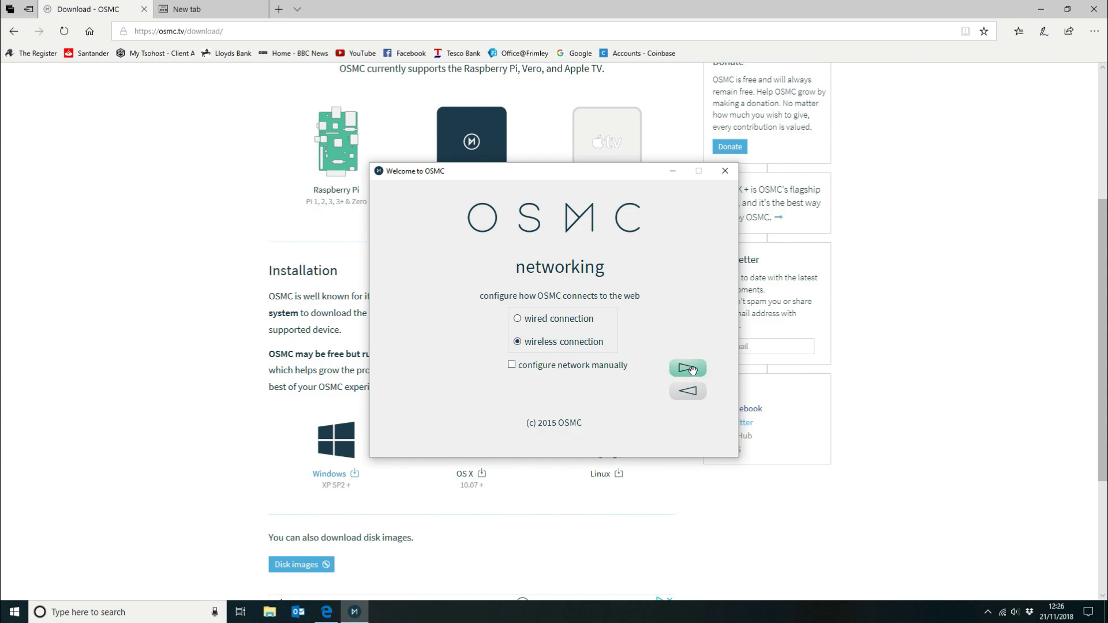
{"action": "left_click", "coordinate": [685, 368]}
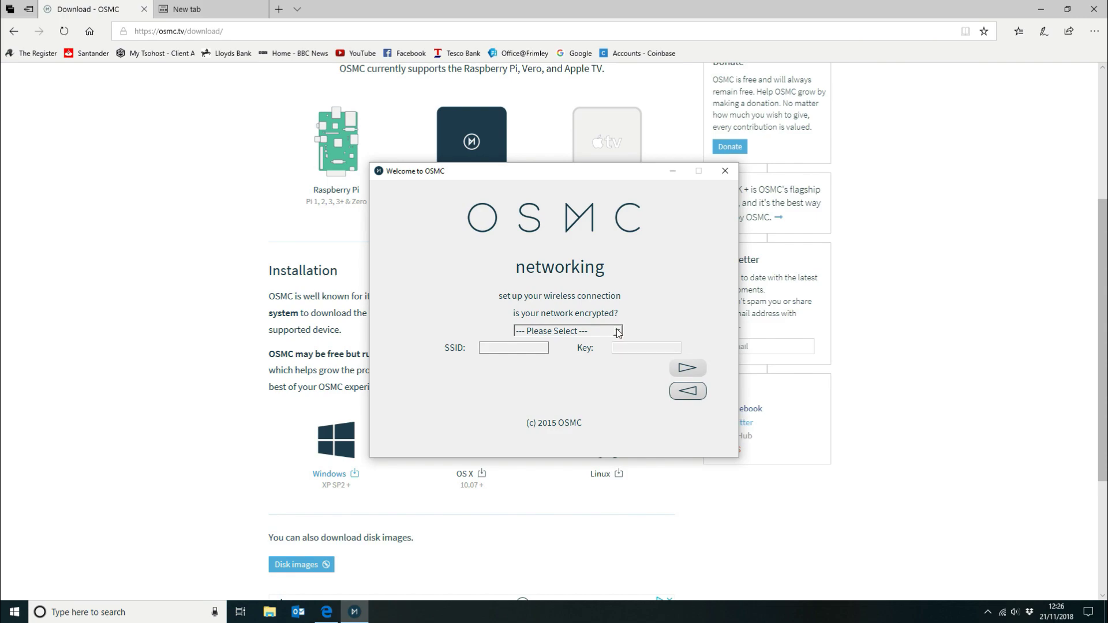
- Set encryption to WPA/WPA2 PSK and enter the SSID 'BTHub3-Q...' and its key
{"action": "left_click", "coordinate": [615, 331]}
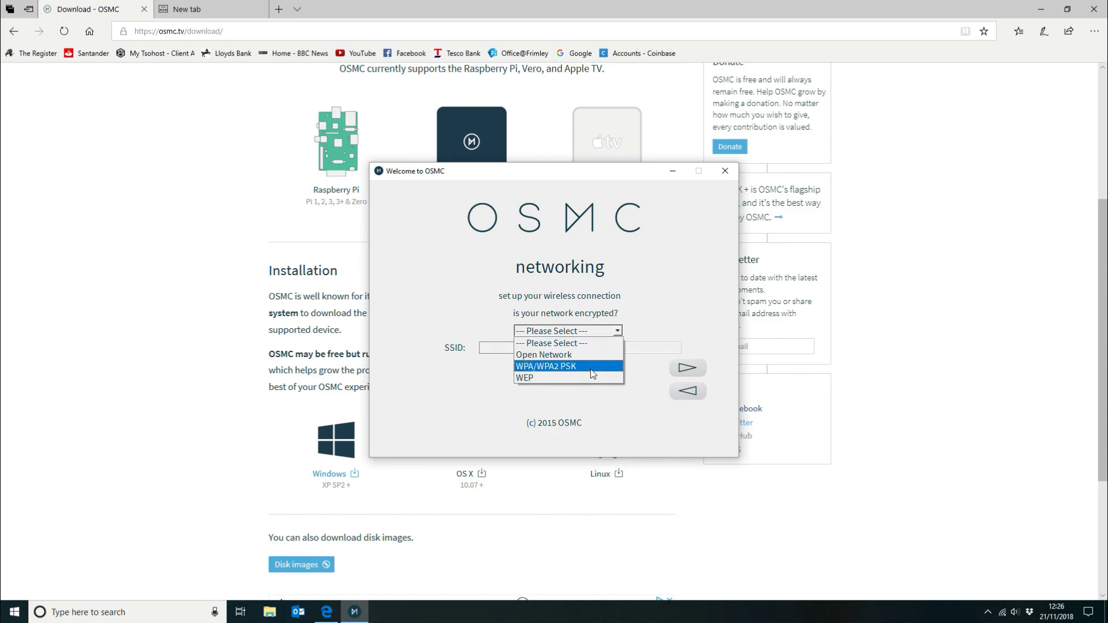
{"action": "left_click", "coordinate": [546, 366]}
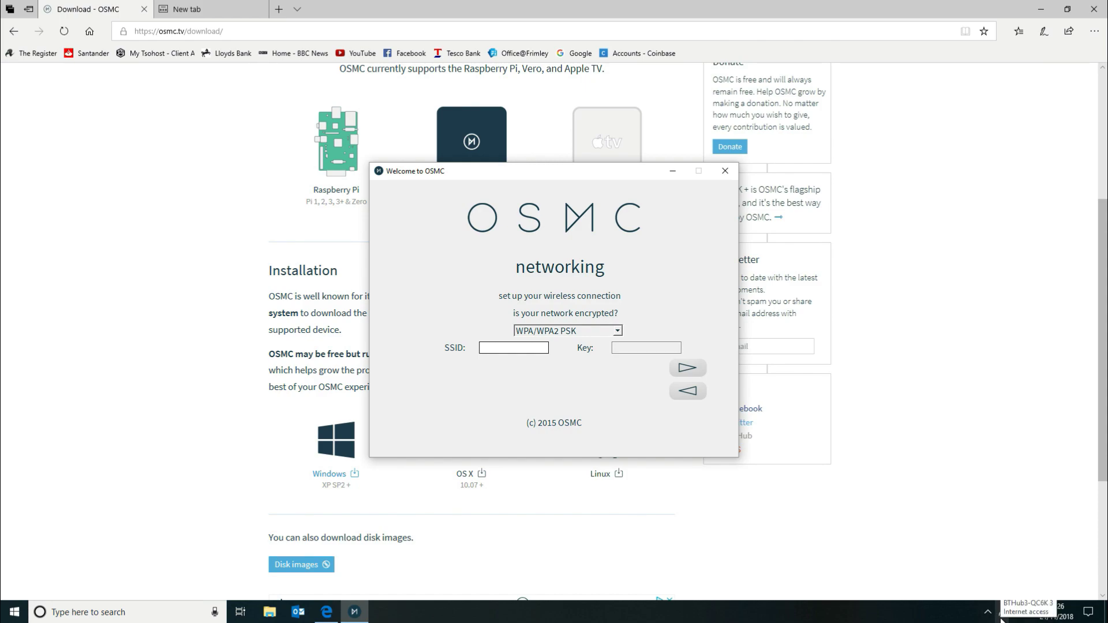
{"action": "type", "text": "B"}
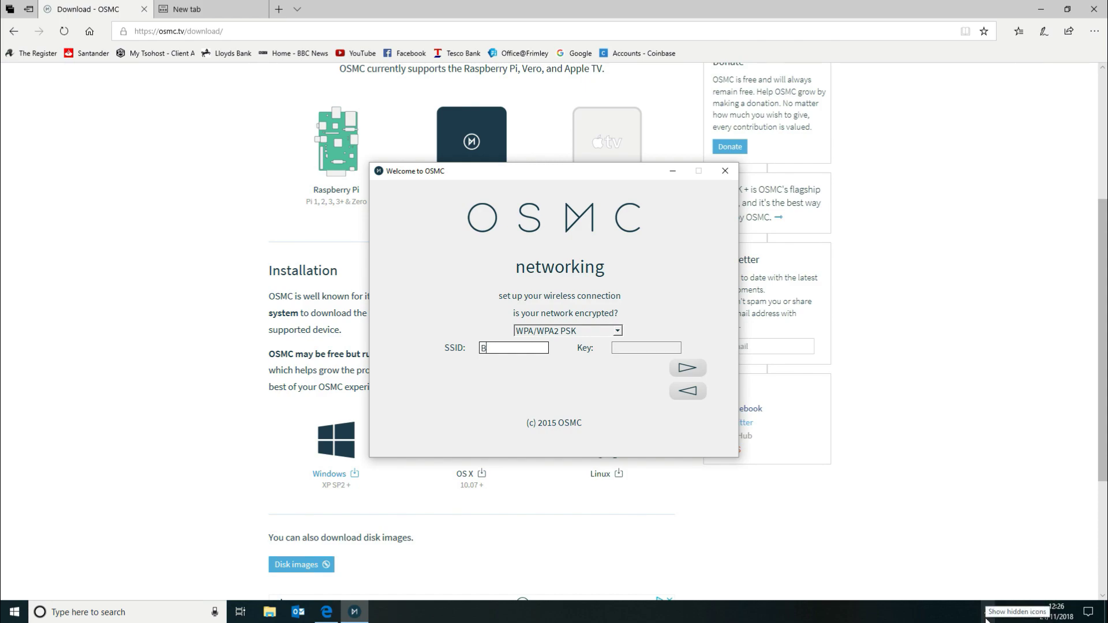
{"action": "type", "text": "THub"}
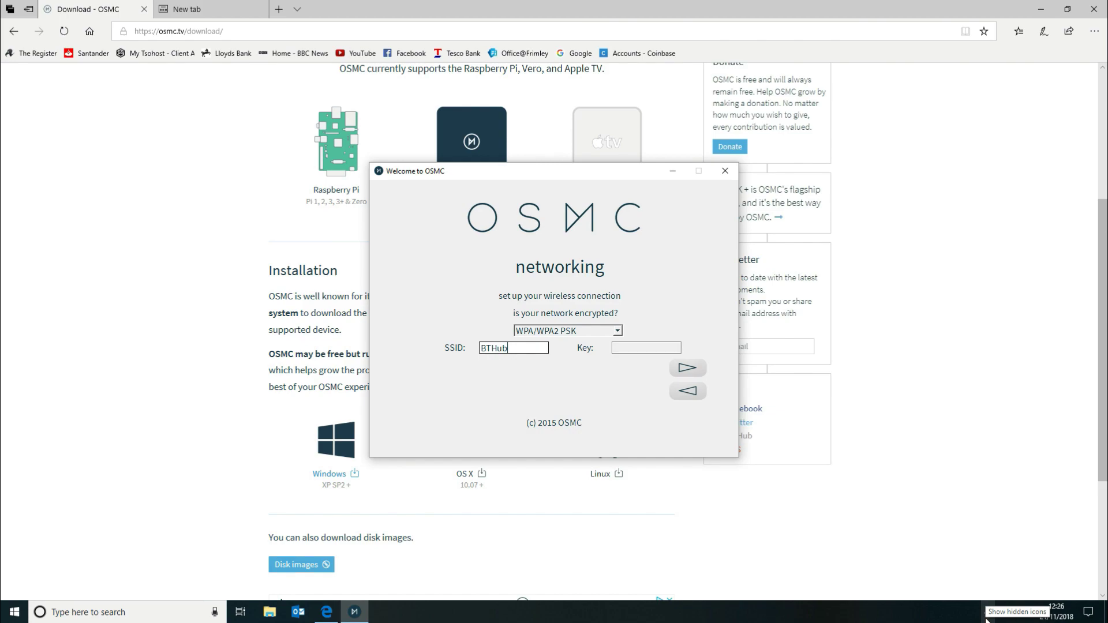
{"action": "type", "text": "3-Q"}
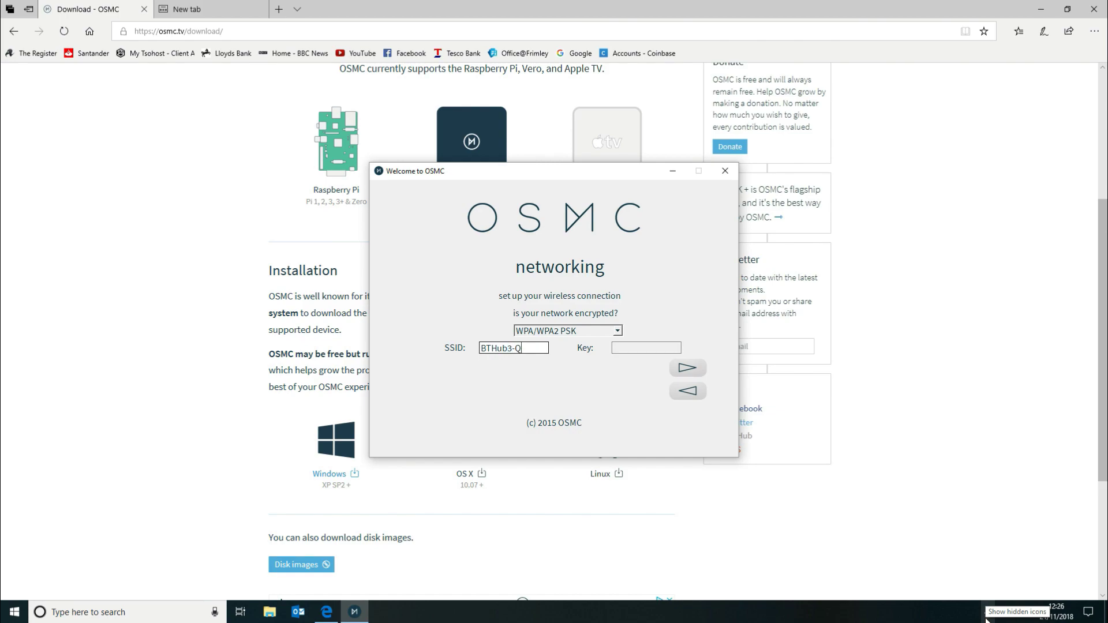
{"action": "type", "text": "c6"}
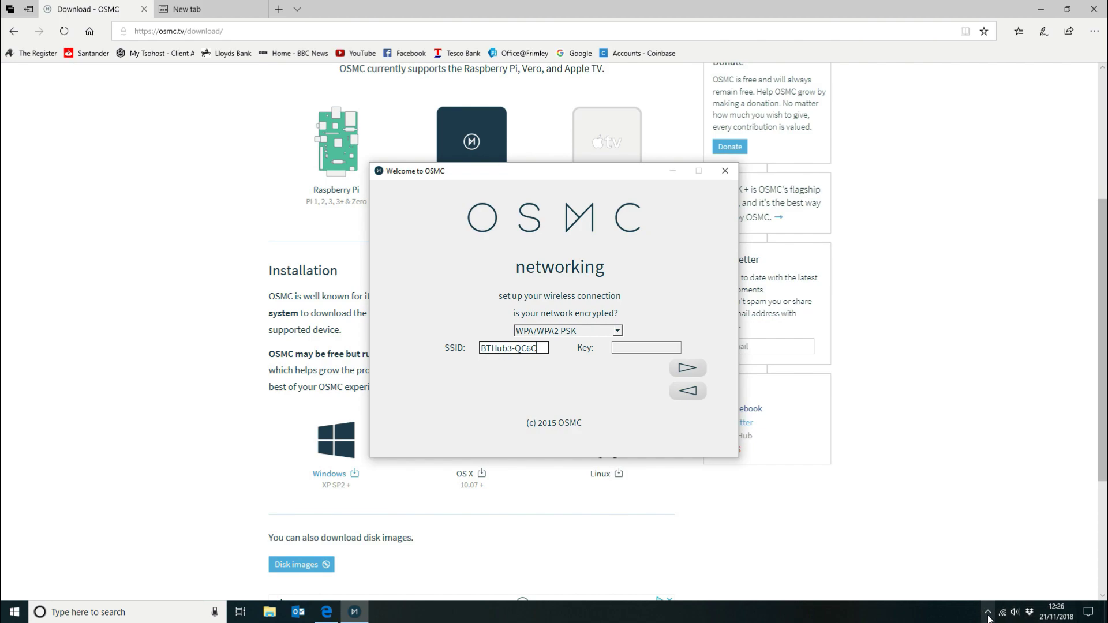
- Check the connected network's exact name, correct the SSID with 'K', and confirm the wireless settings
{"action": "left_click", "coordinate": [1001, 612]}
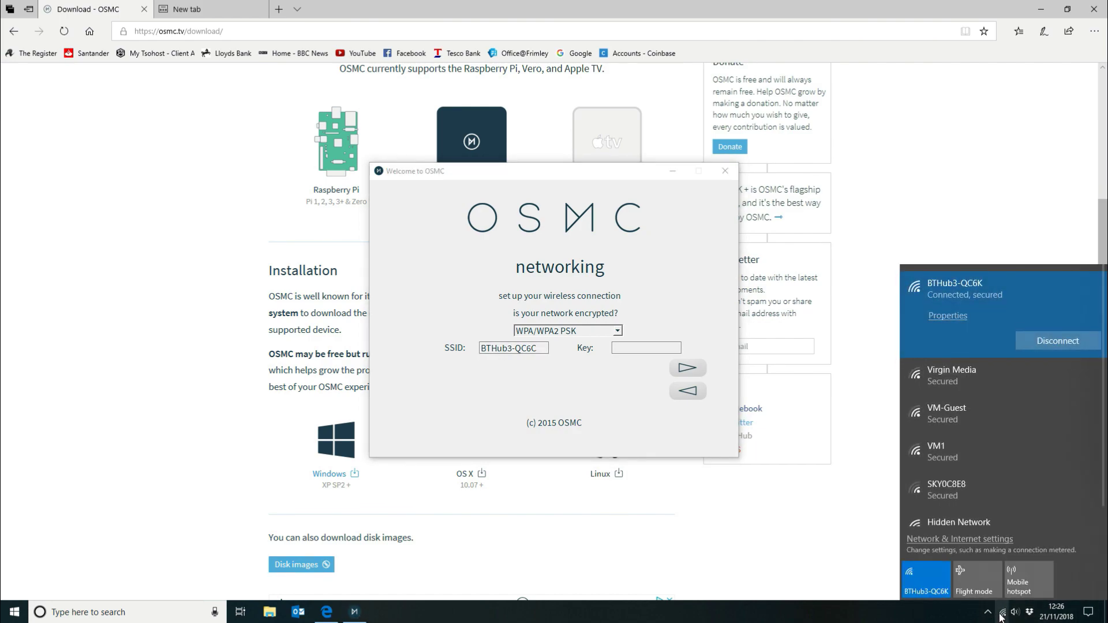
{"action": "left_click", "coordinate": [512, 347]}
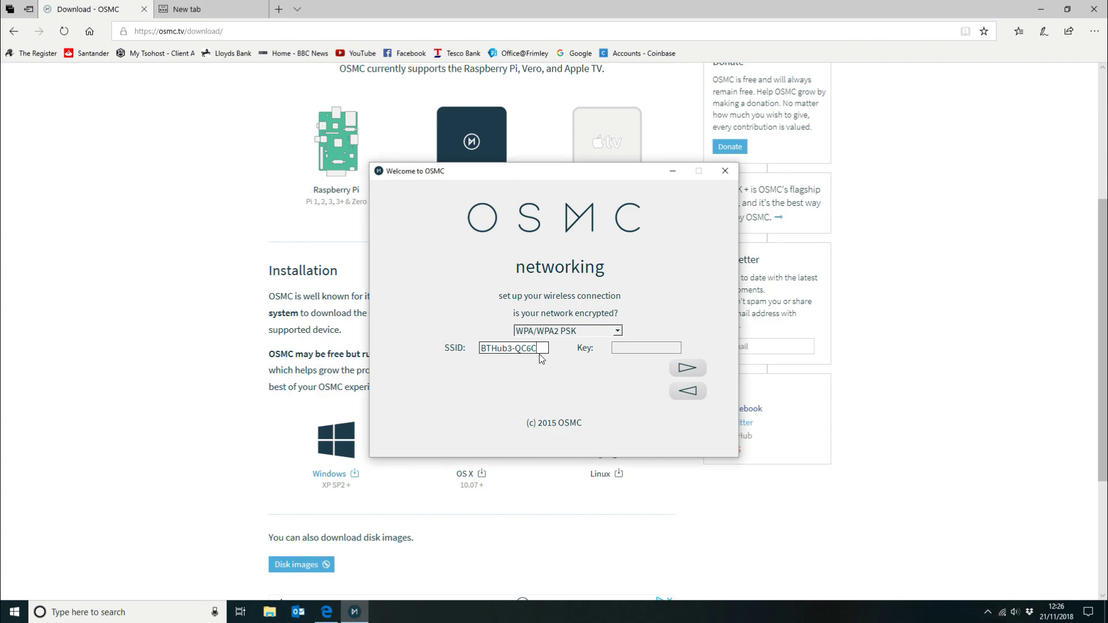
{"action": "type", "text": "K"}
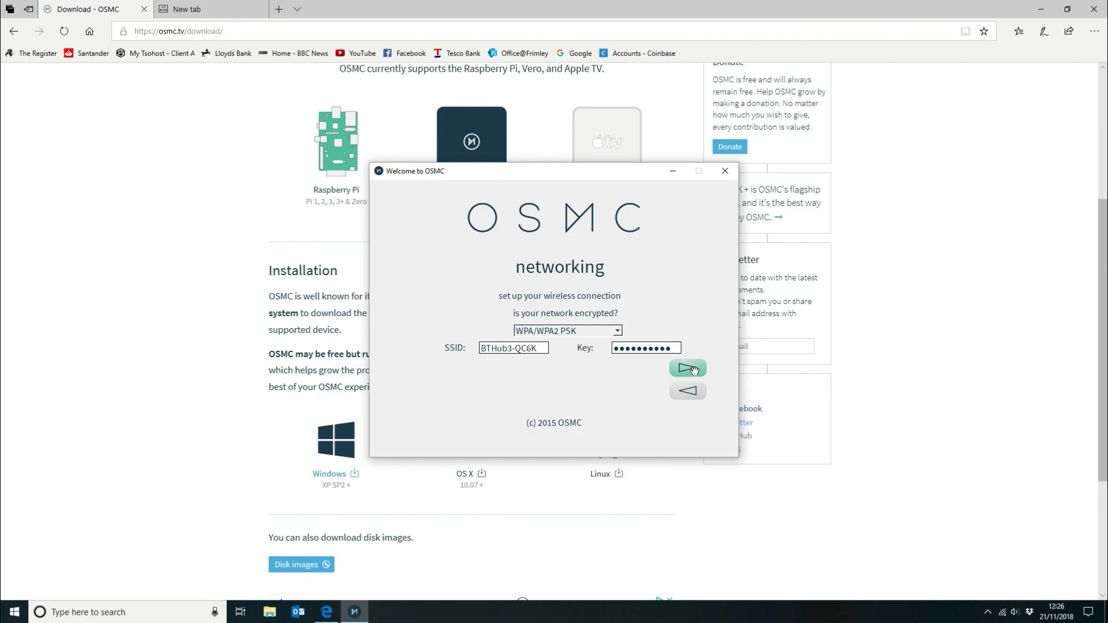
{"action": "left_click", "coordinate": [685, 368]}
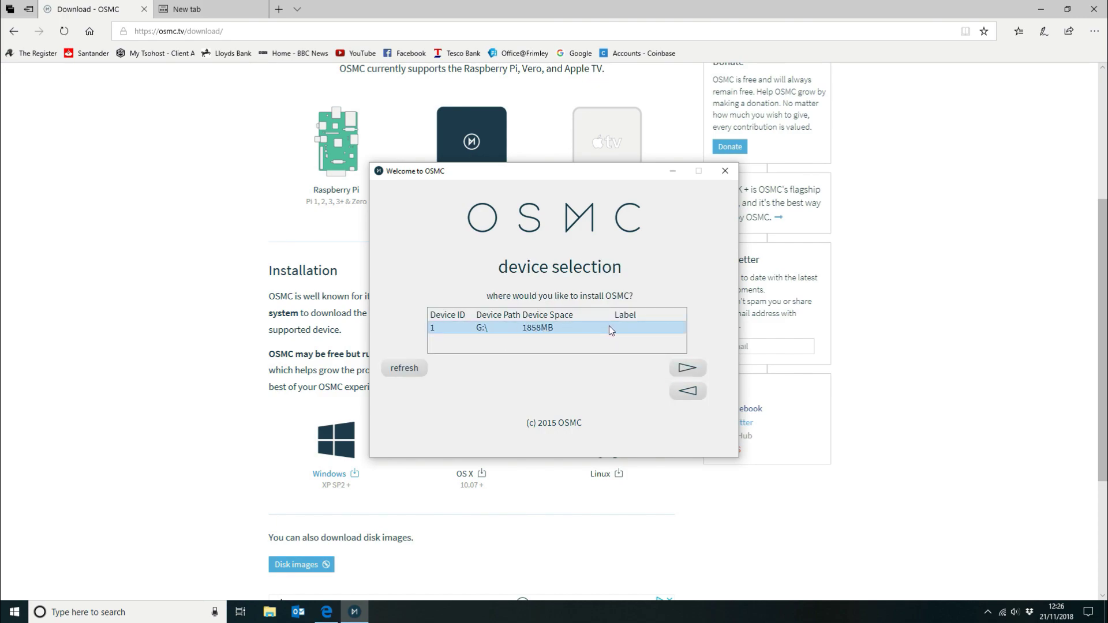
{"action": "mouse_move", "coordinate": [685, 367]}
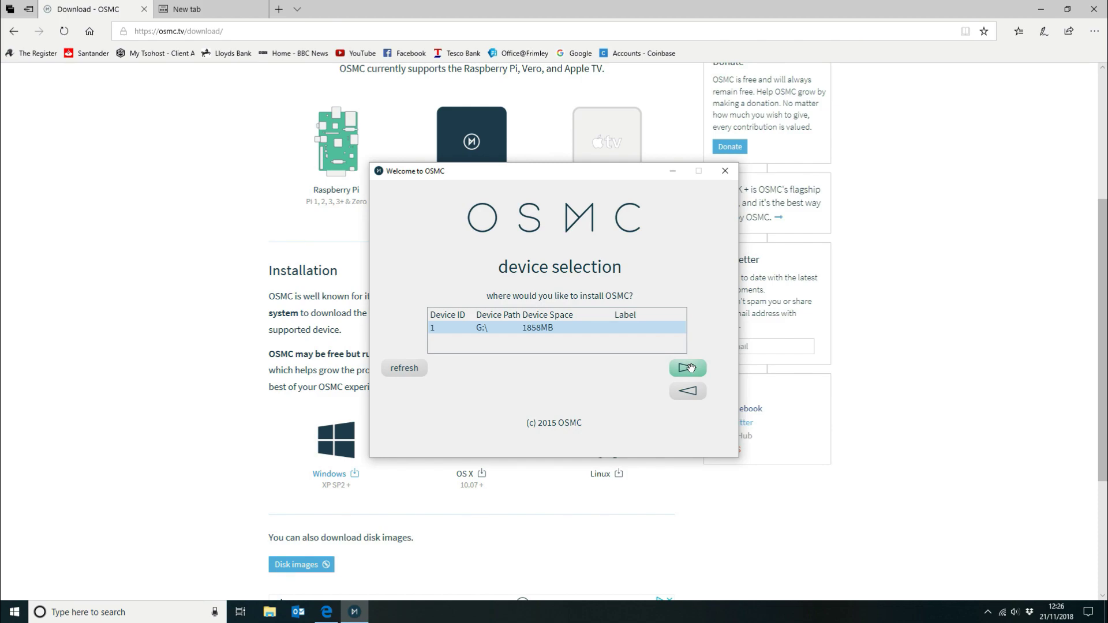
- Continue with device 1 (G:\, 1858MB) as the install destination to the license agreement
{"action": "left_click", "coordinate": [685, 367]}
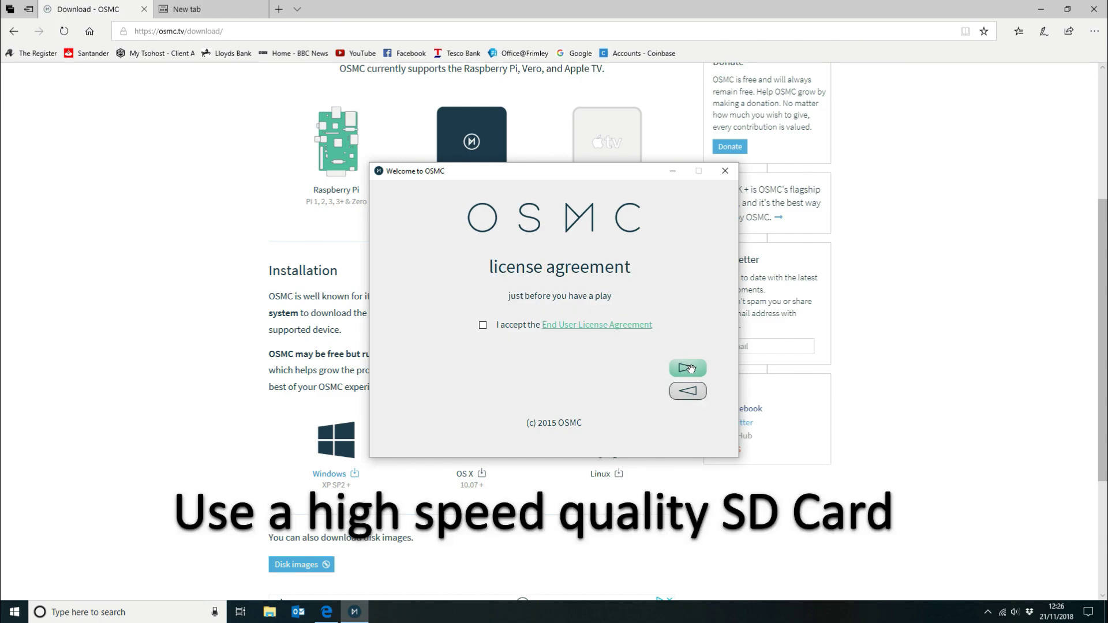
- Accept the End User License Agreement and continue to start the install
{"action": "left_click", "coordinate": [483, 324]}
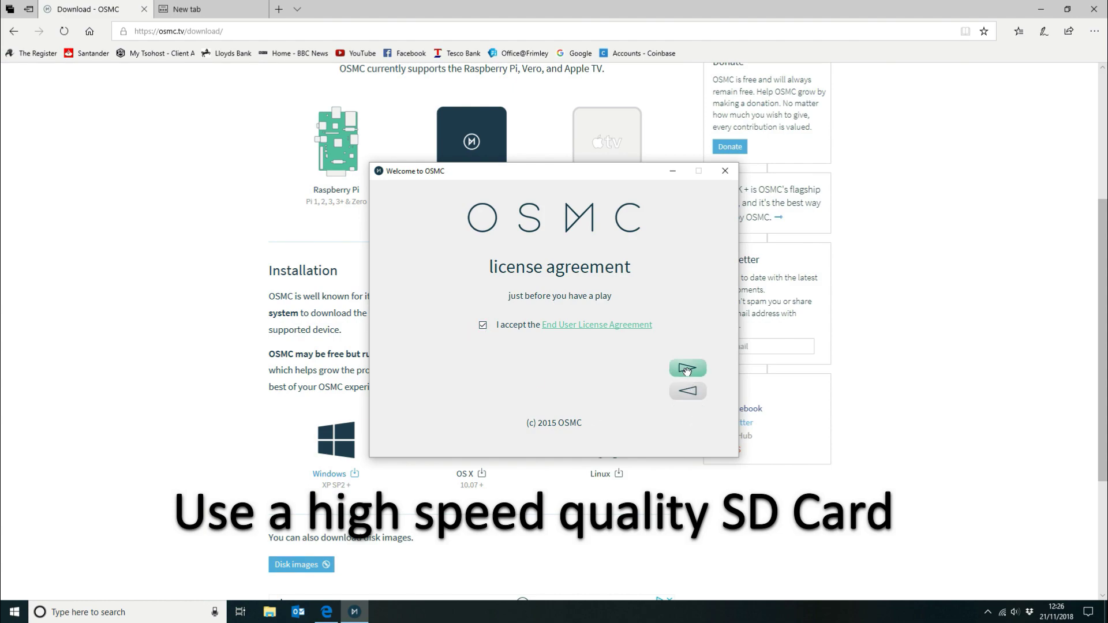
{"action": "left_click", "coordinate": [685, 368]}
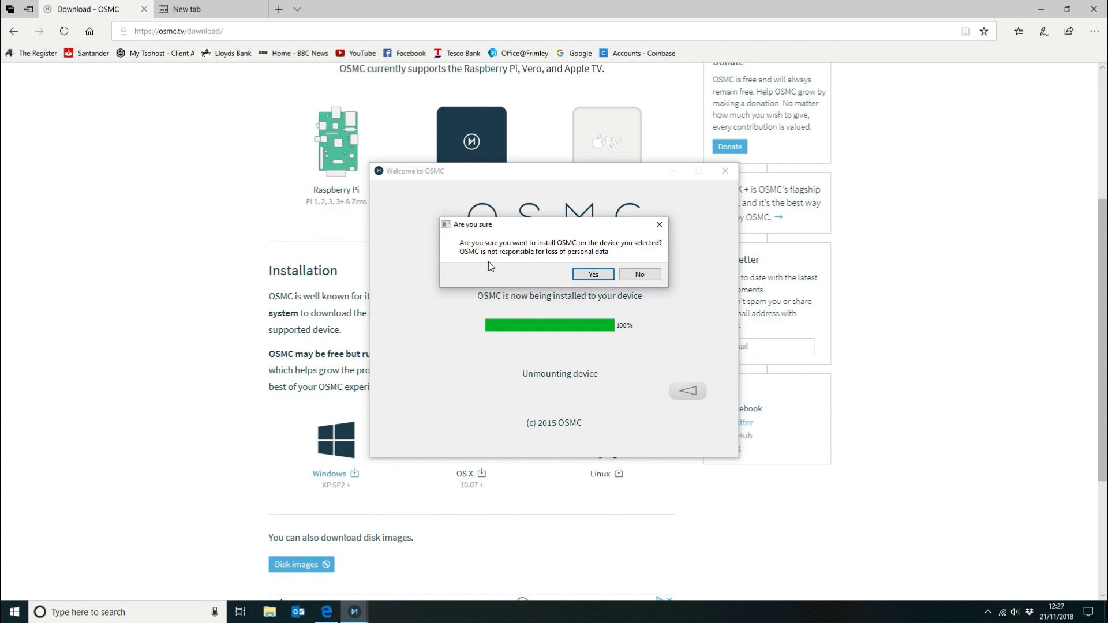
{"action": "mouse_move", "coordinate": [534, 266]}
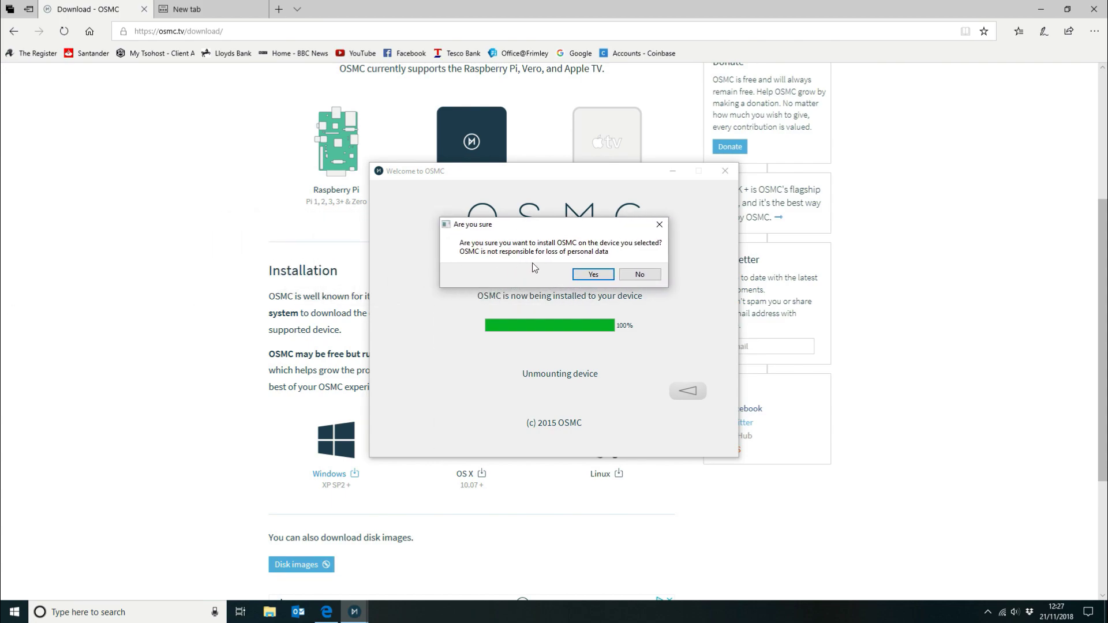
- Answer Yes to 'Are you sure' so OSMC installs onto the card and finishes
{"action": "left_click", "coordinate": [592, 275]}
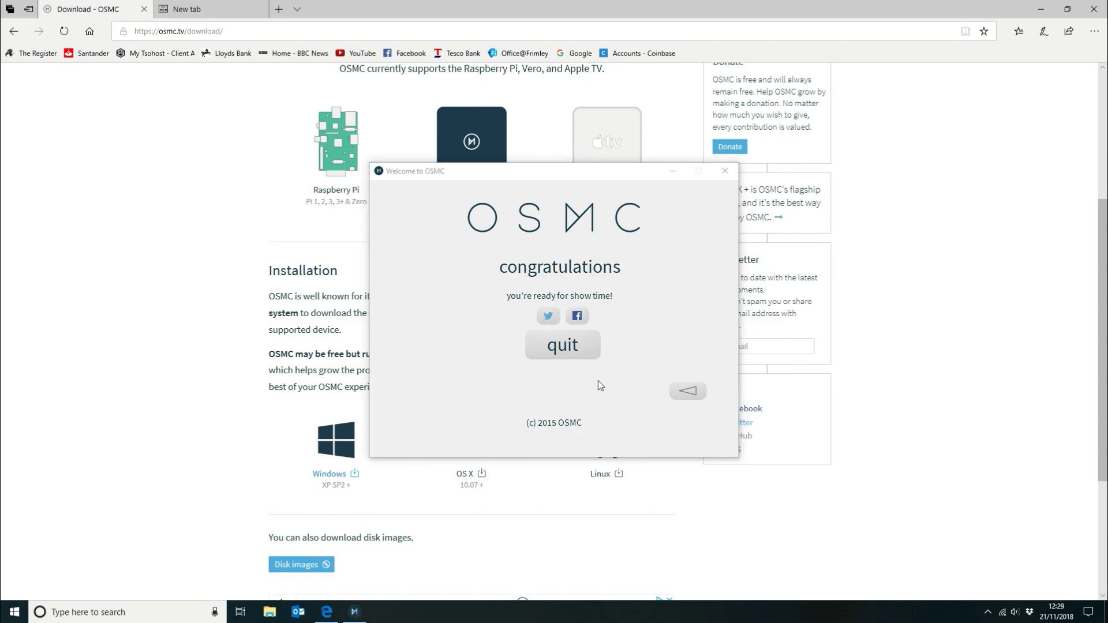
{"action": "mouse_move", "coordinate": [583, 374]}
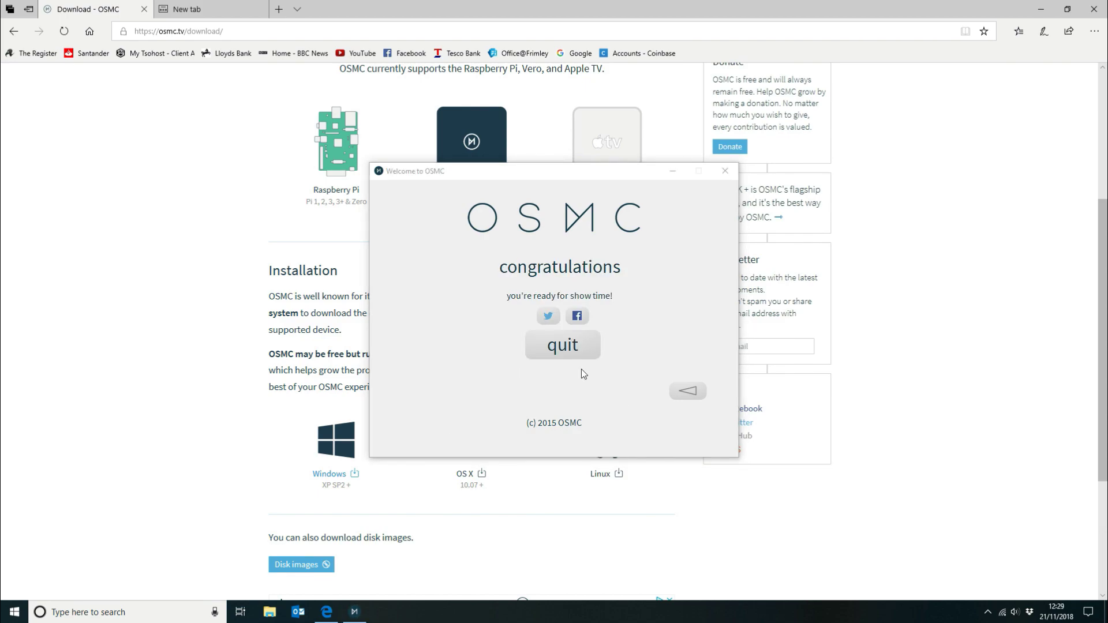
{"action": "mouse_move", "coordinate": [562, 345]}
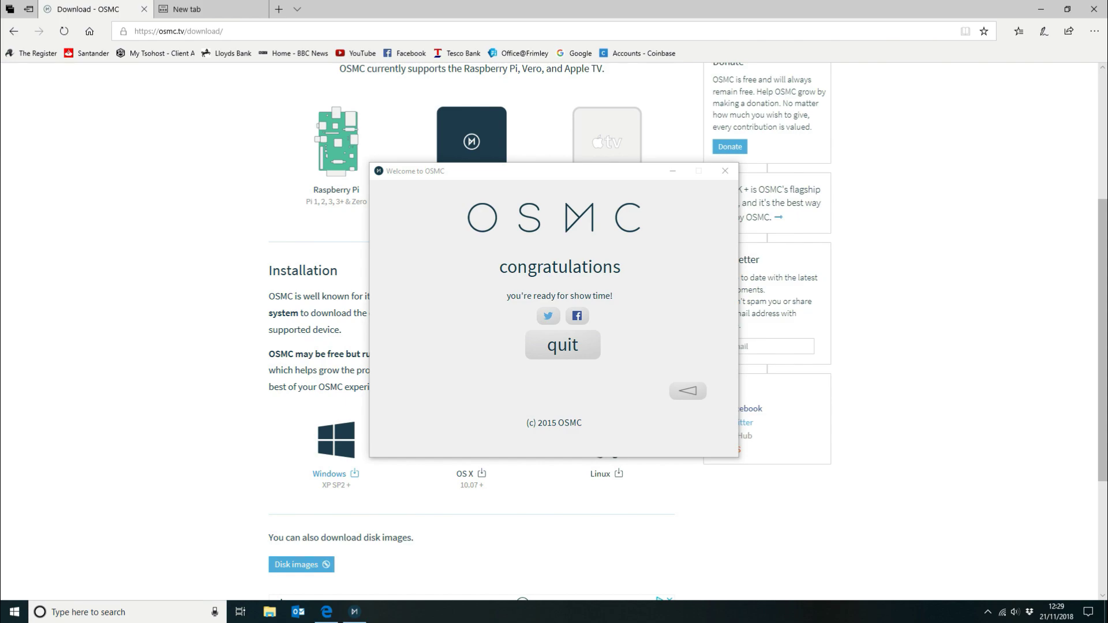
- Quit the finished OSMC Installer from its congratulations screen
{"action": "left_click", "coordinate": [562, 345]}
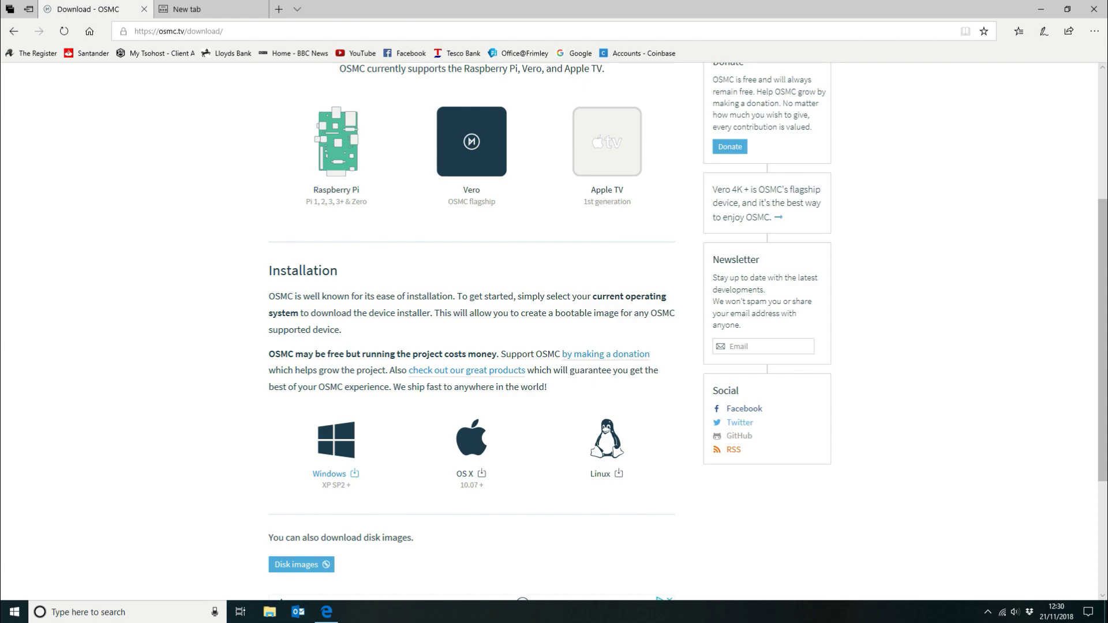
{"action": "mouse_move", "coordinate": [12, 377]}
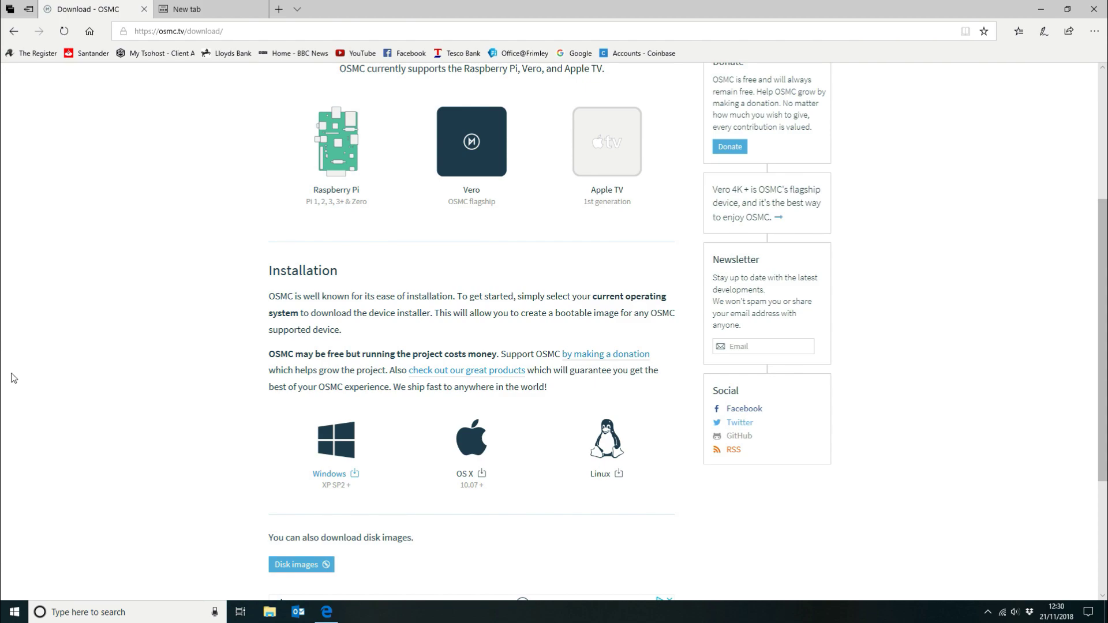
- Go to the OSMC Store from the site navigation and browse its product listing
{"action": "scroll", "scroll_direction": "up", "scroll_amount": 3}
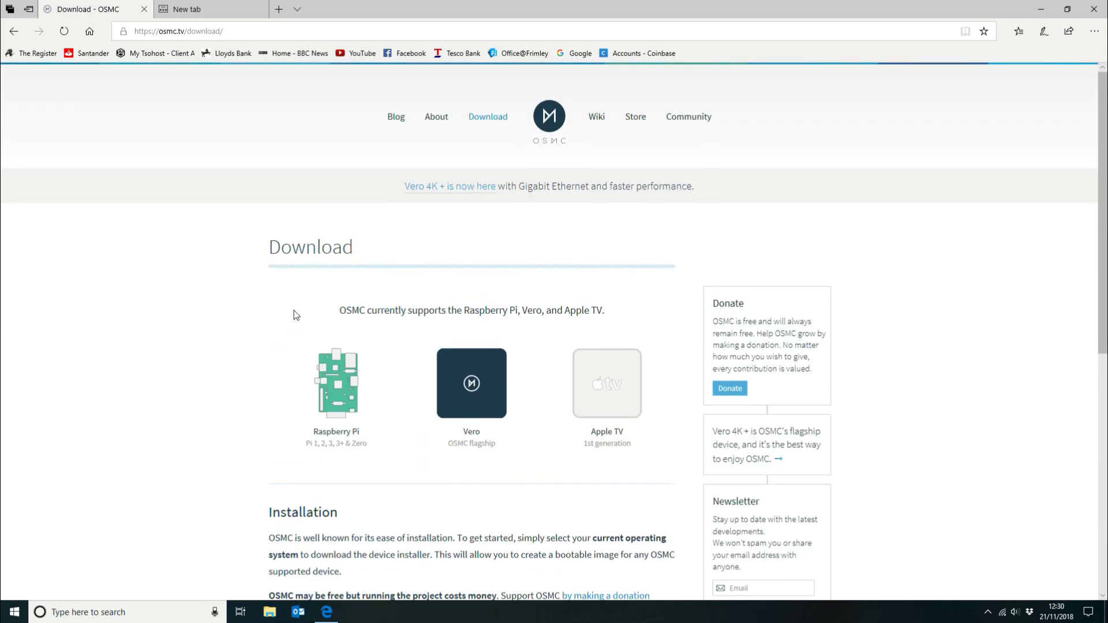
{"action": "left_click", "coordinate": [634, 116]}
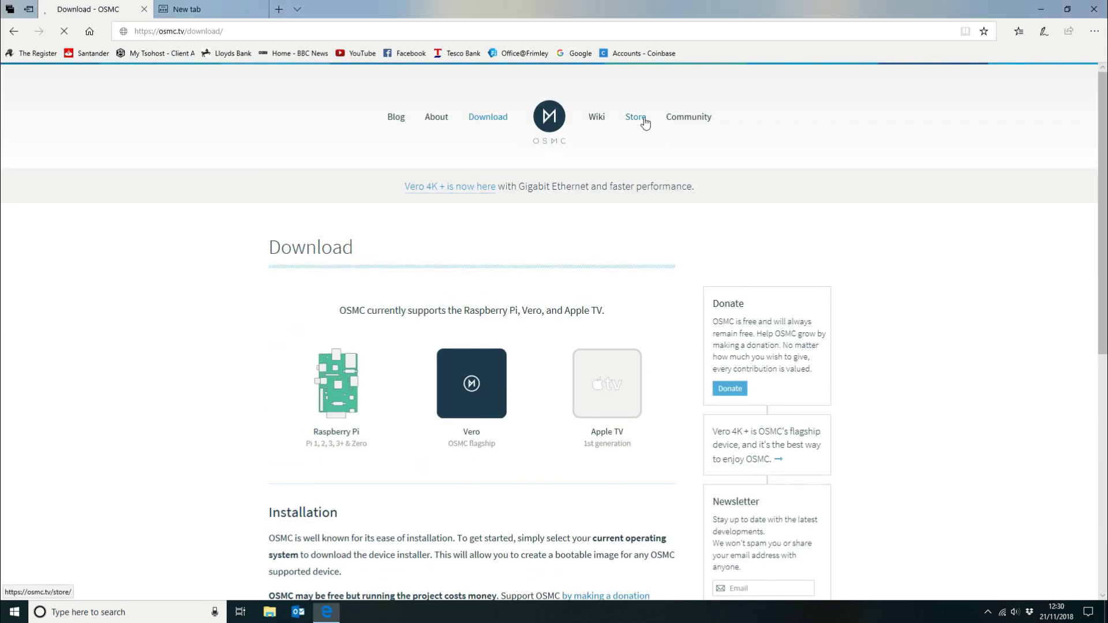
{"action": "left_click", "coordinate": [635, 117]}
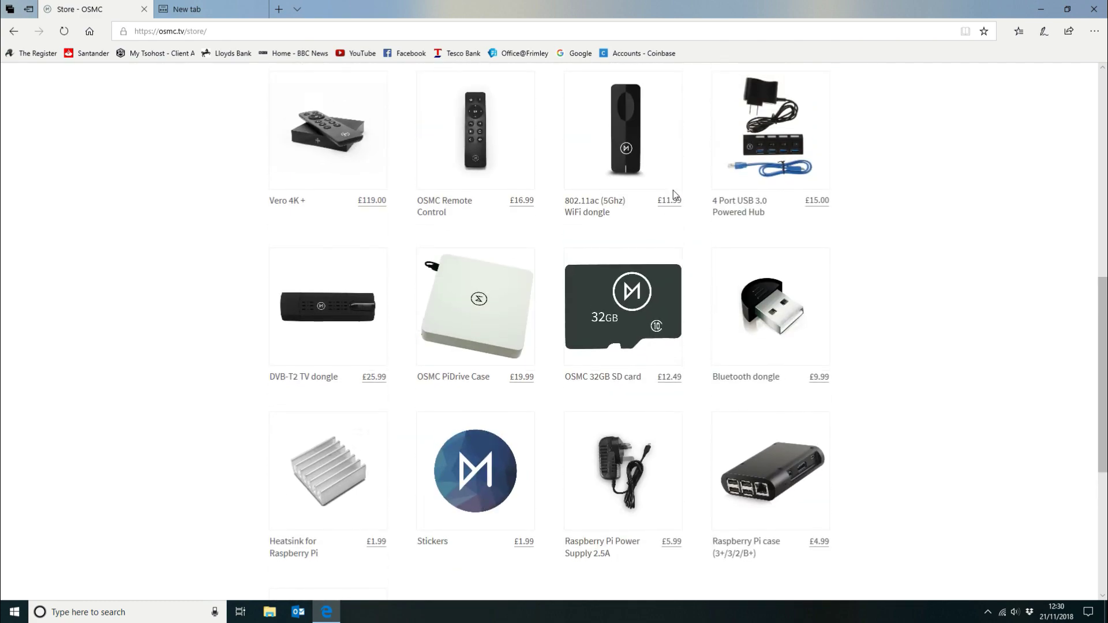
{"action": "scroll", "scroll_direction": "up", "scroll_amount": 3}
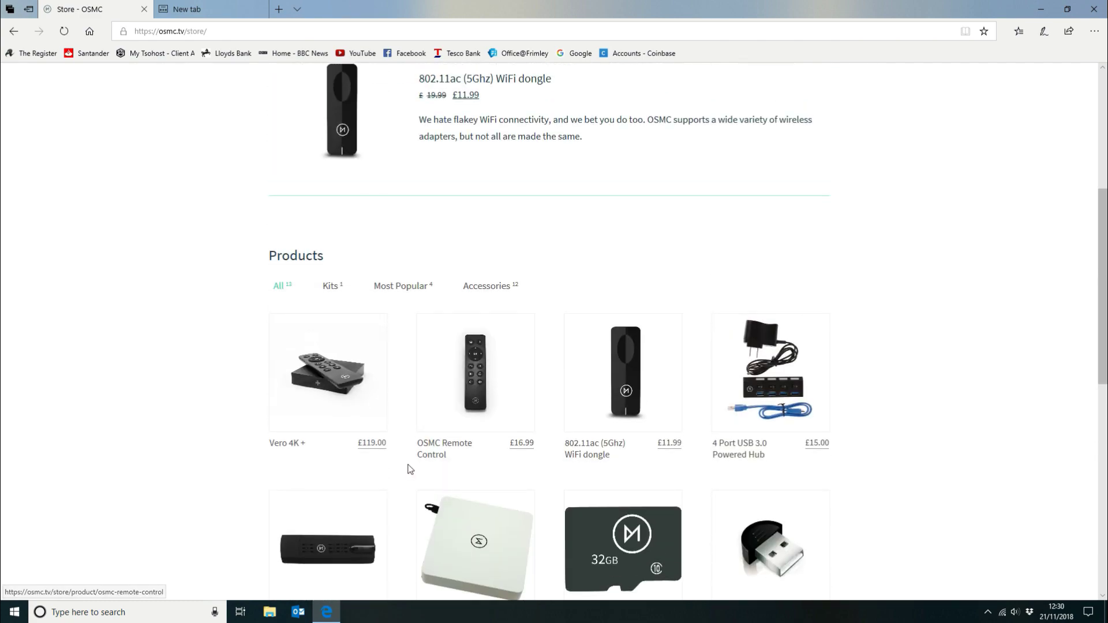
- View the OSMC Remote Control product page (£16.99) and read through its description
{"action": "left_click", "coordinate": [474, 373]}
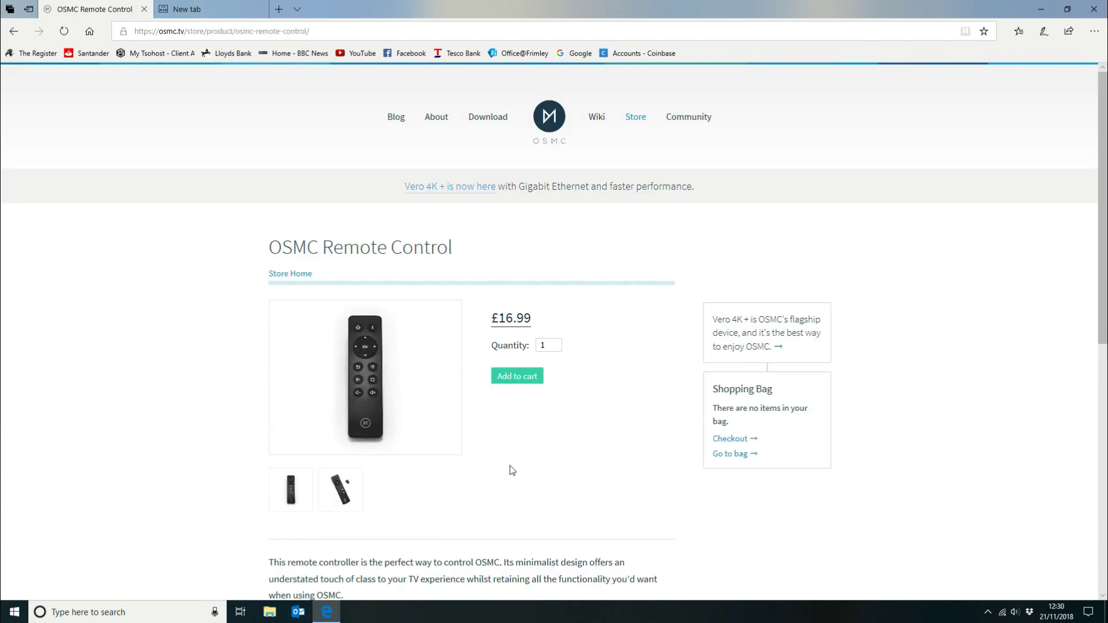
{"action": "mouse_move", "coordinate": [499, 461]}
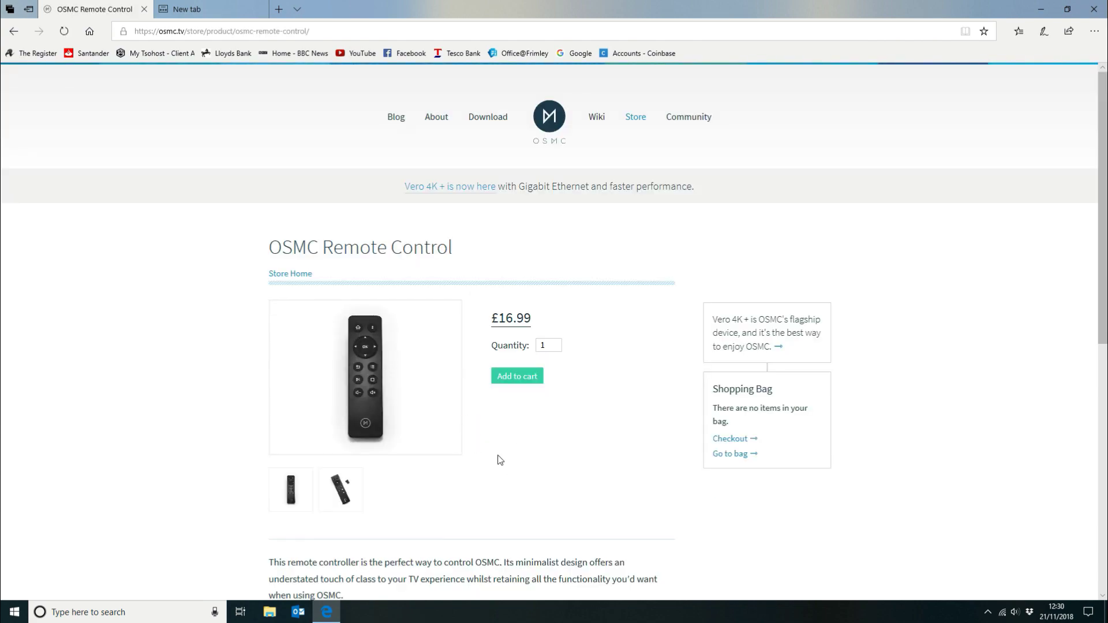
{"action": "scroll", "scroll_direction": "down", "scroll_amount": 3}
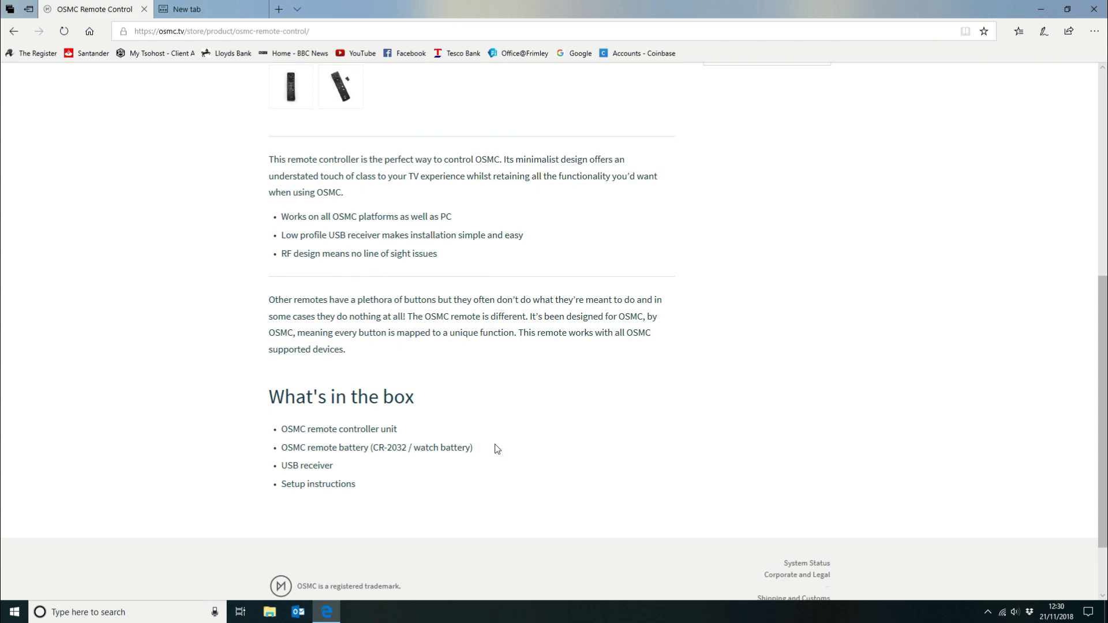
{"action": "scroll", "scroll_direction": "up", "scroll_amount": 3}
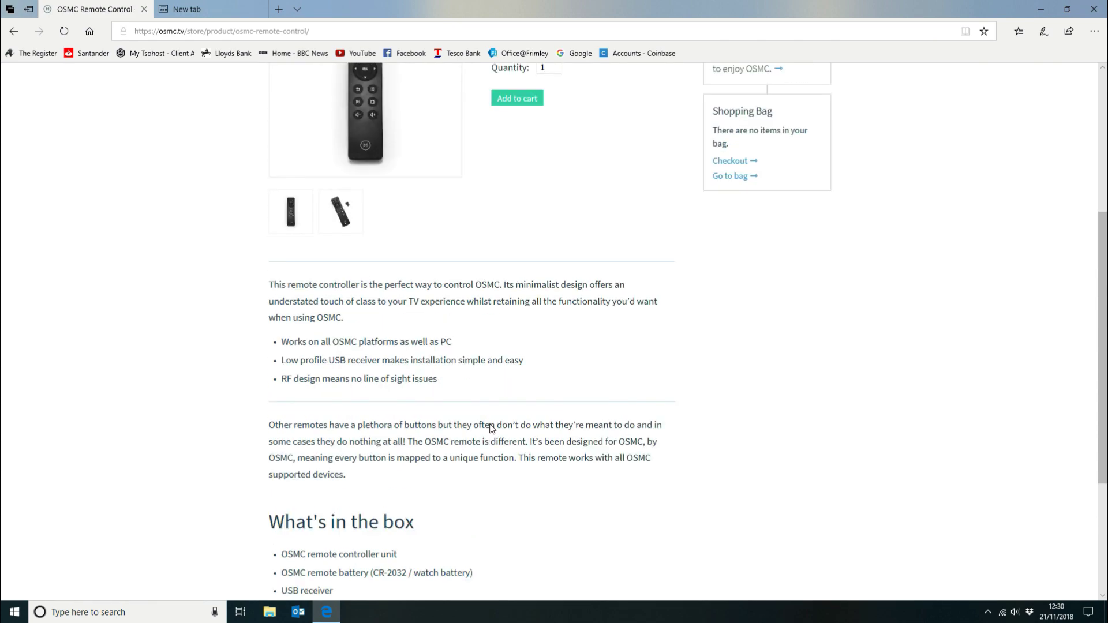
{"action": "scroll", "scroll_direction": "up", "scroll_amount": 3}
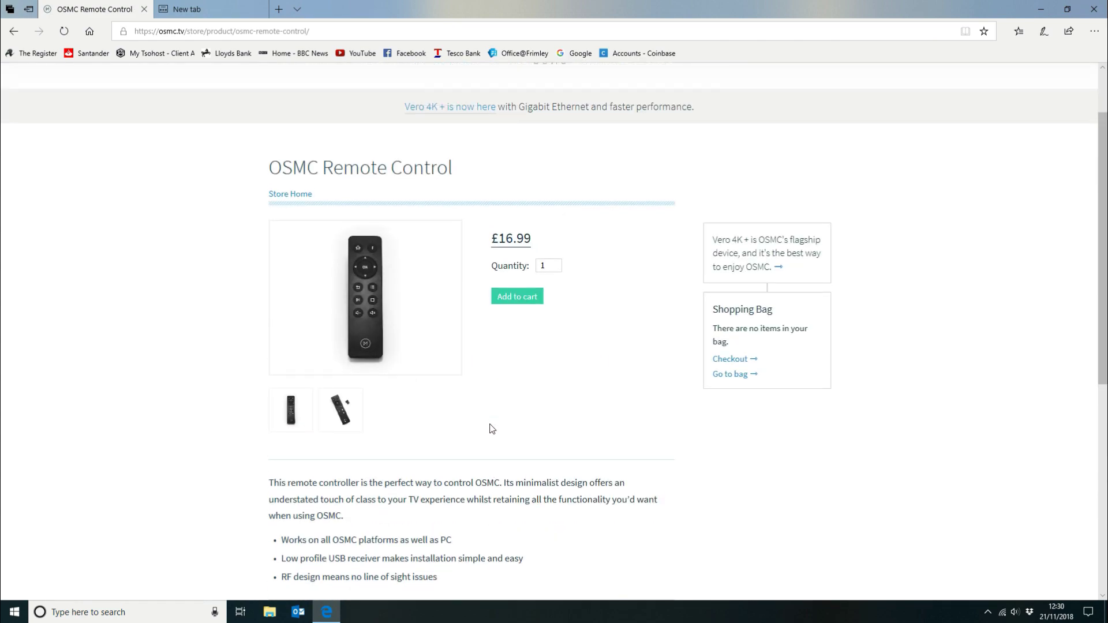